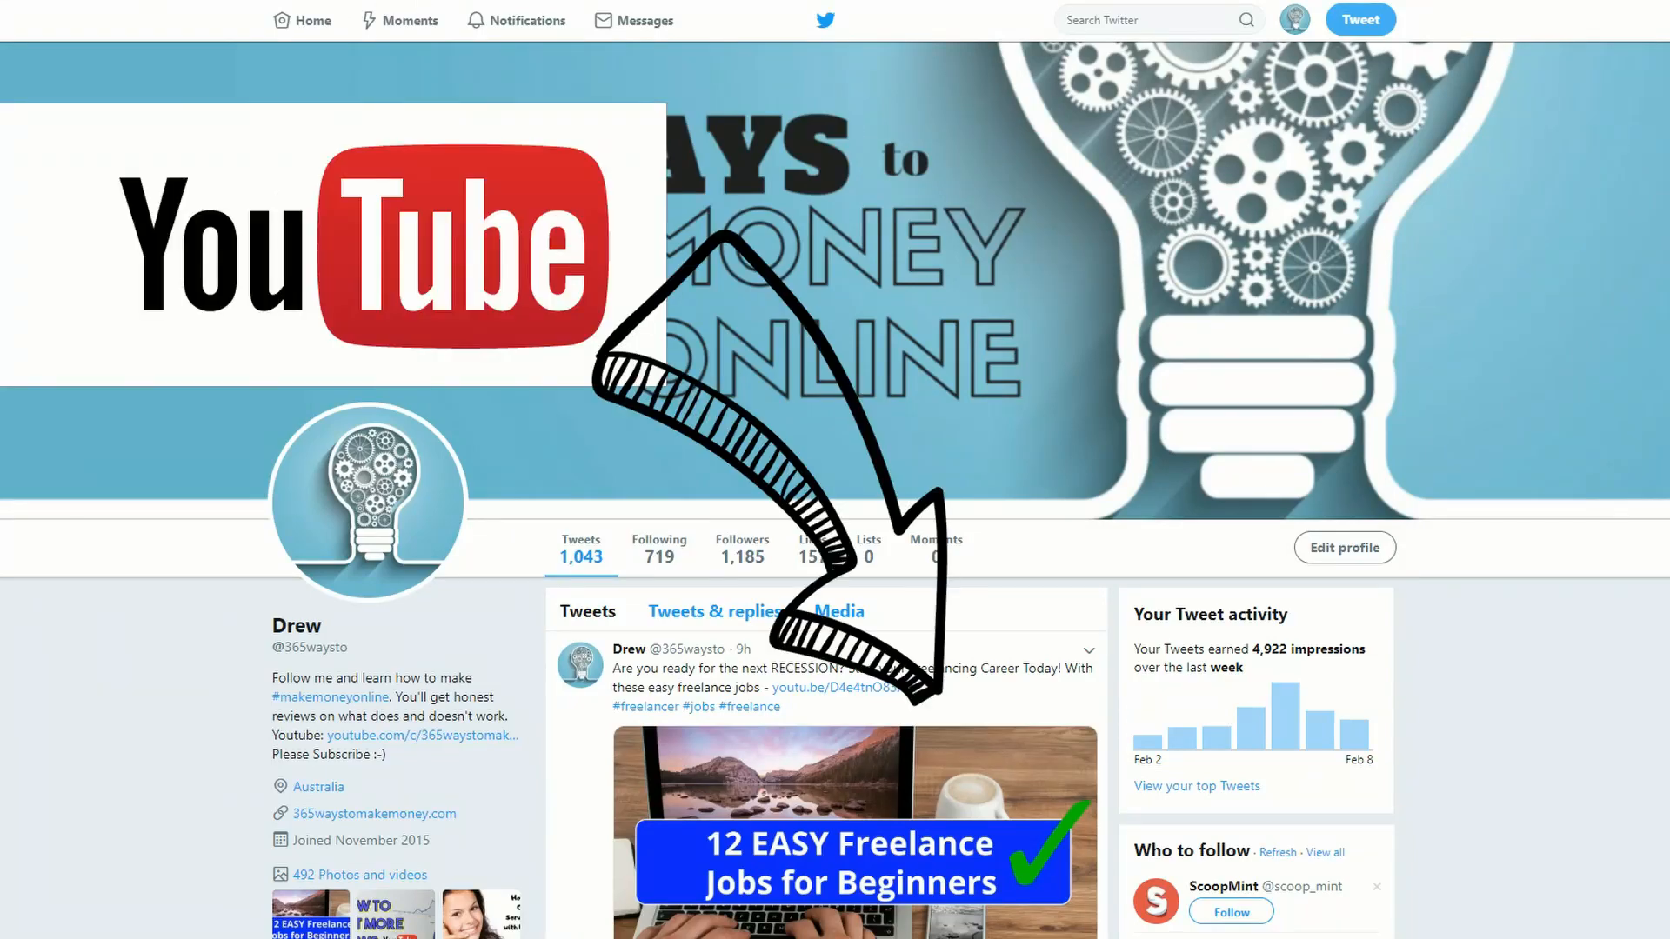
Scroll down Buffer's homepage to the manage-all-accounts feature and its demo video
scroll(down, 3)
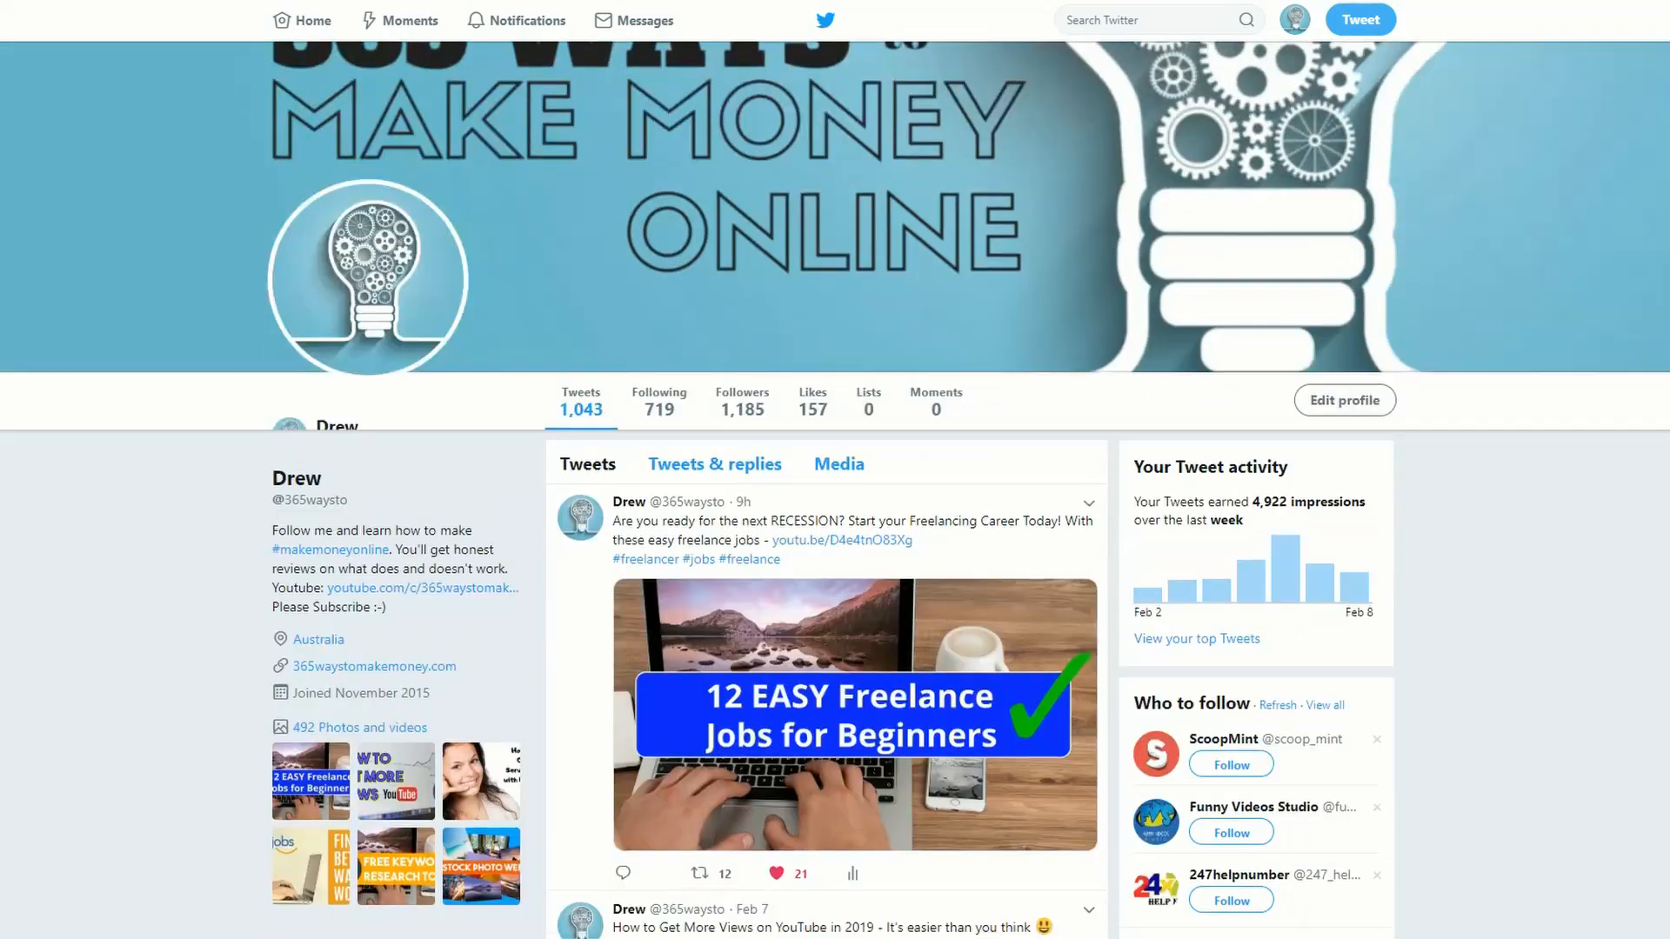
scroll(down, 3)
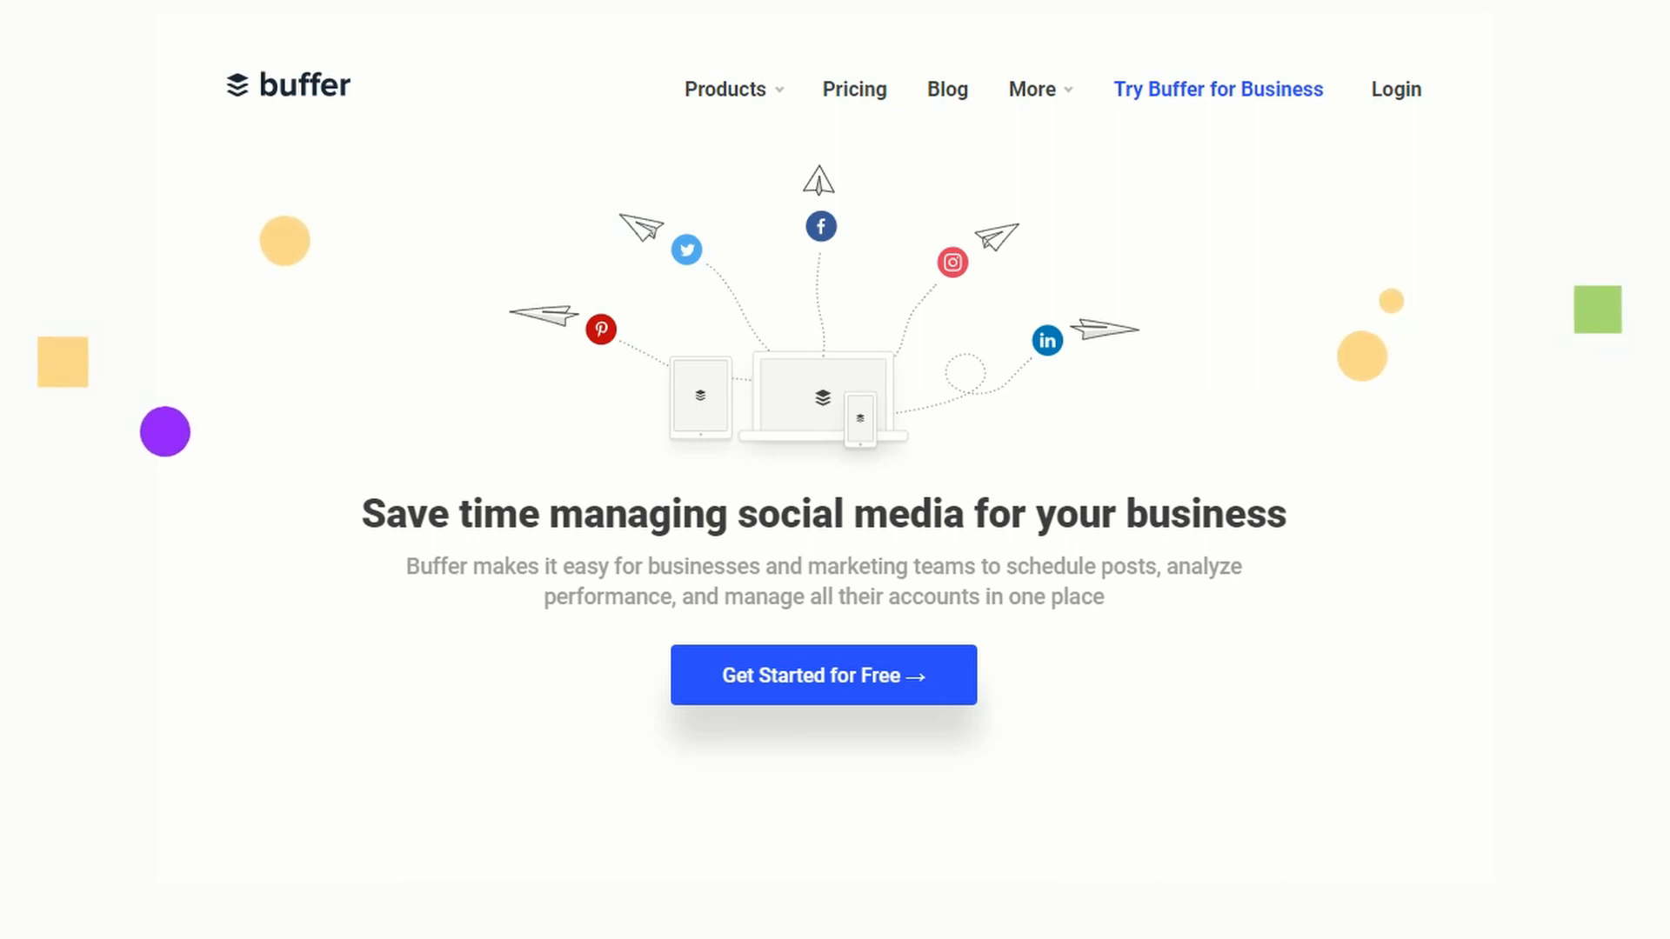
scroll(down, 3)
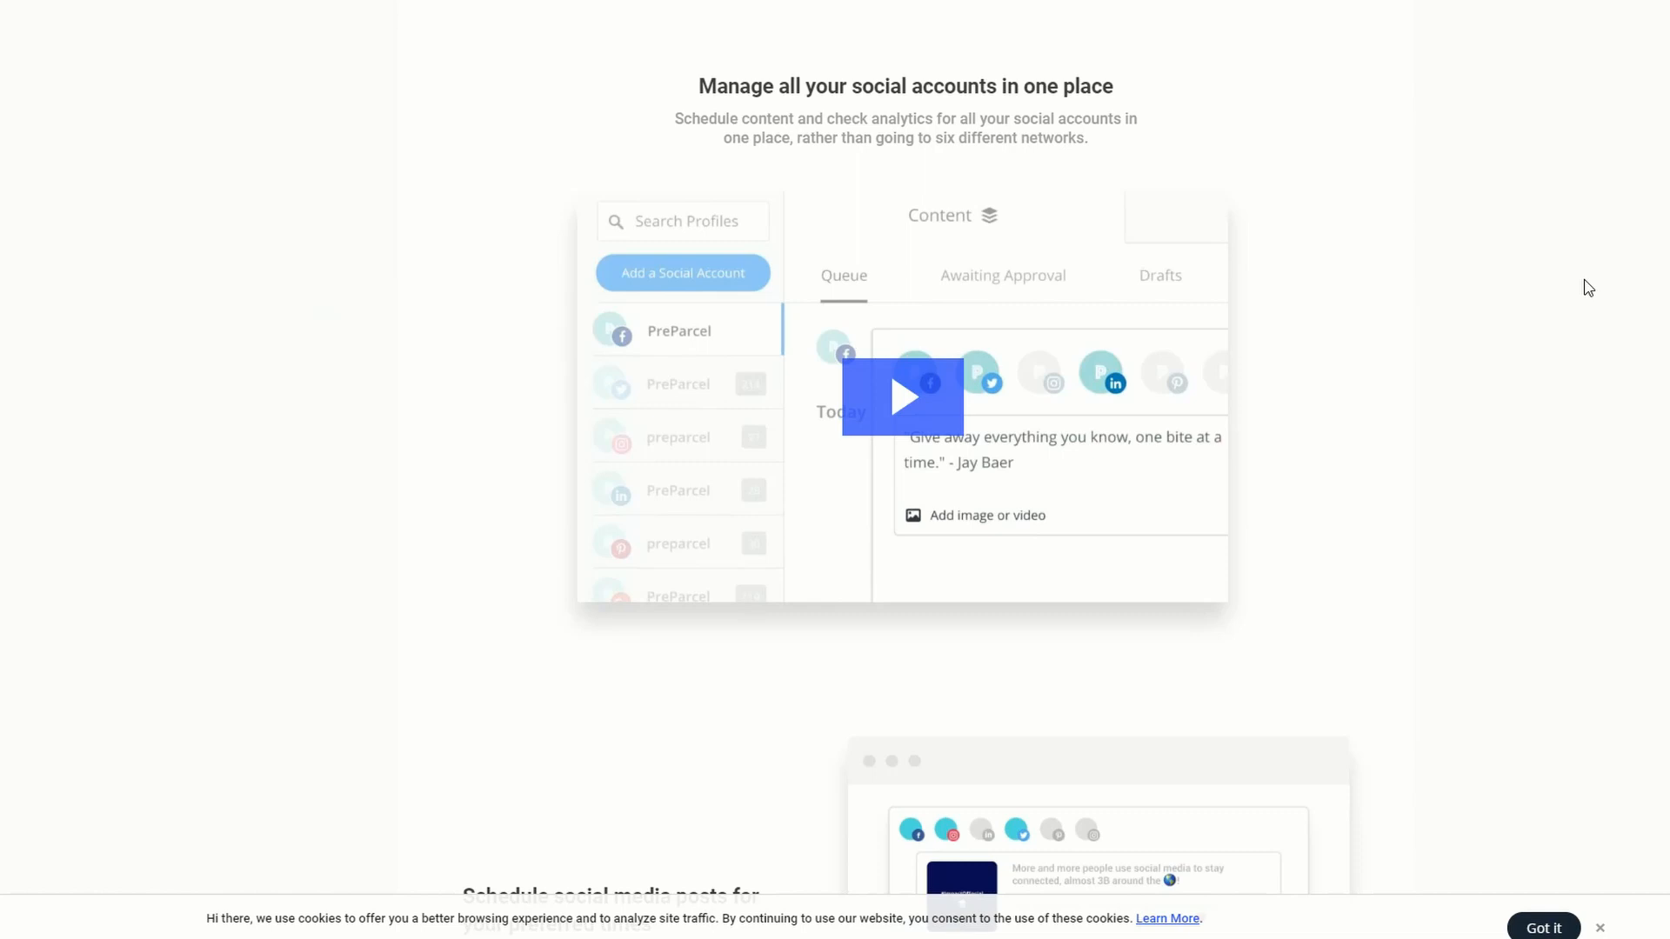
mouse_move(590, 5)
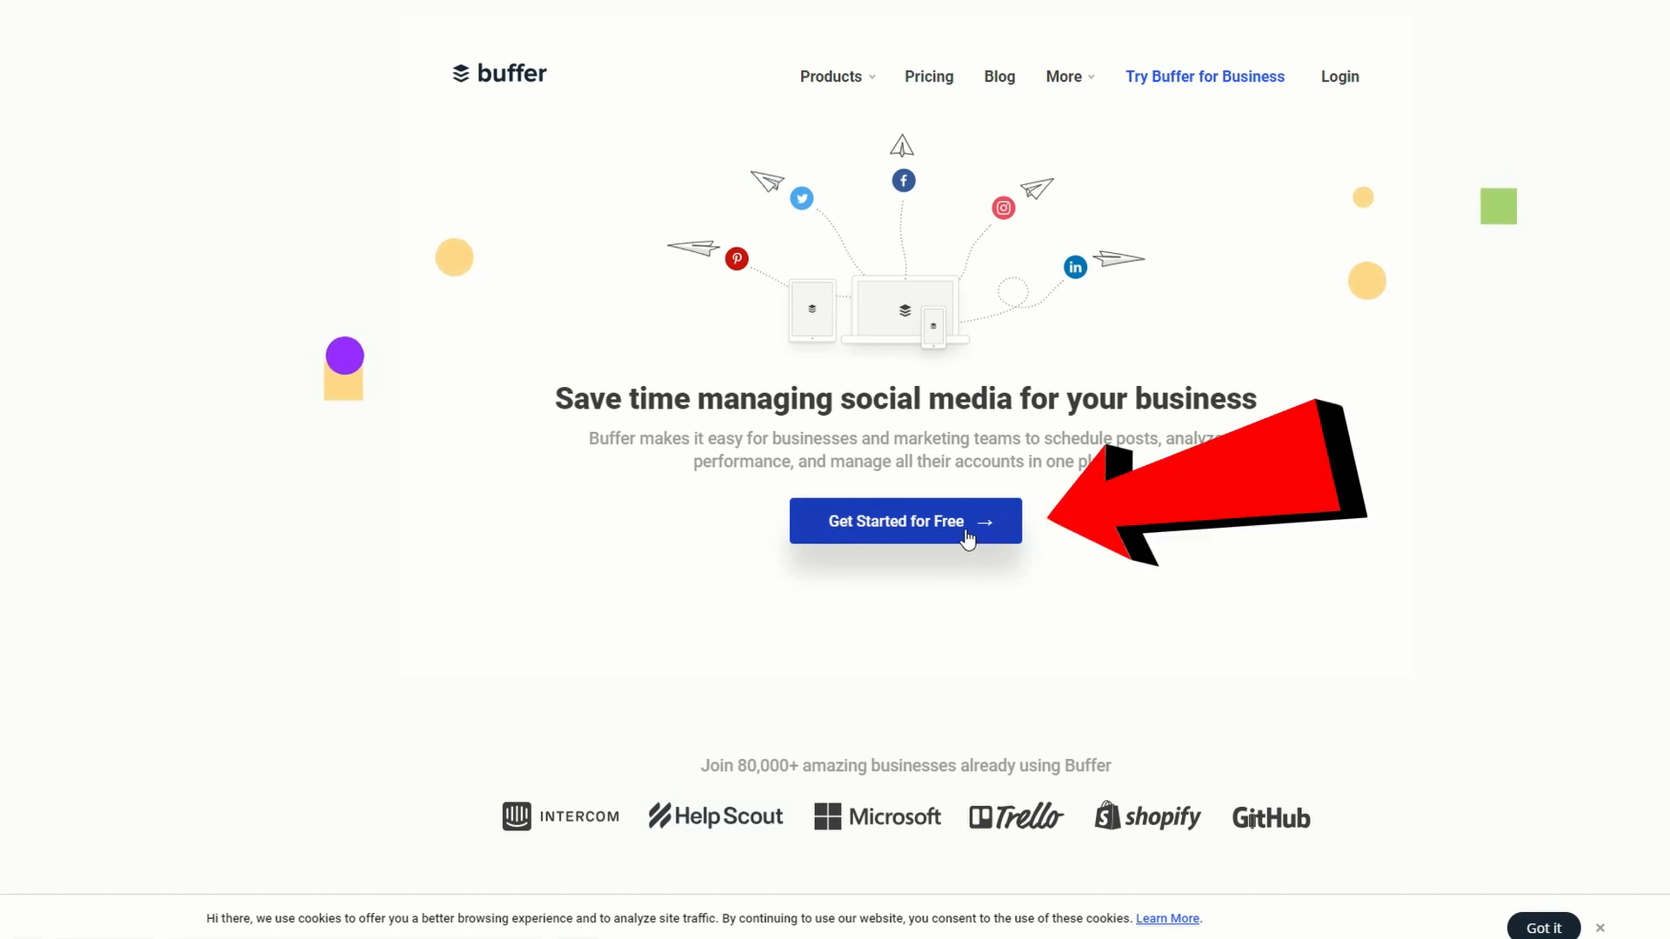
Start the free Buffer sign-up and grant Buffer access to the Twitter account
click(906, 521)
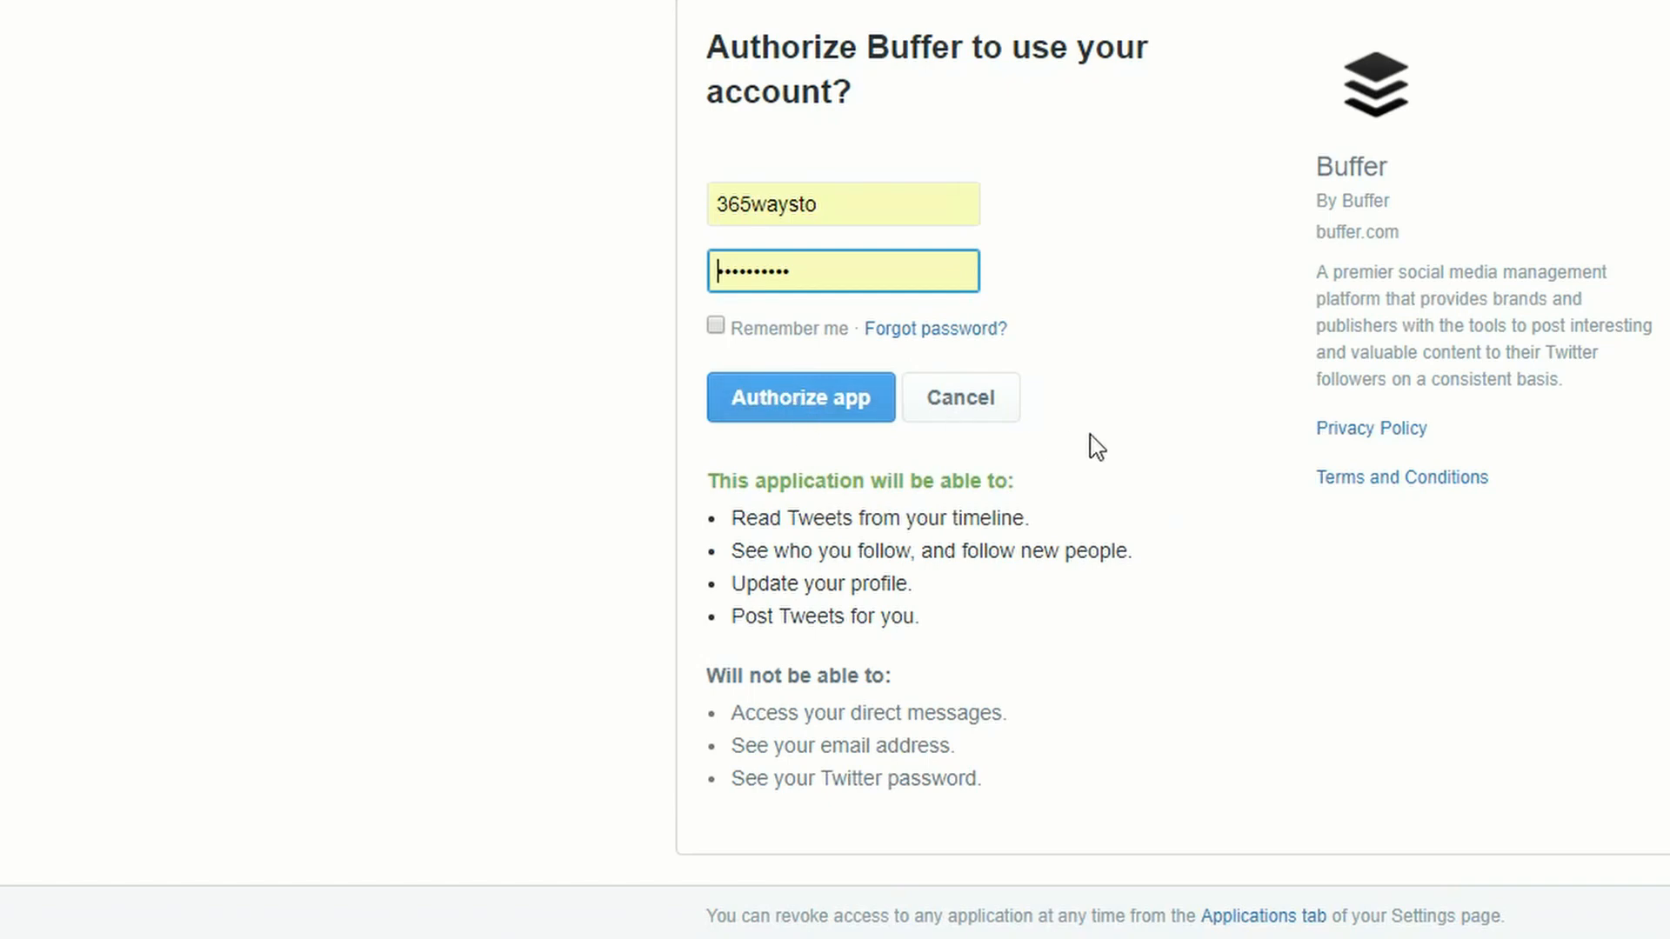
click(800, 397)
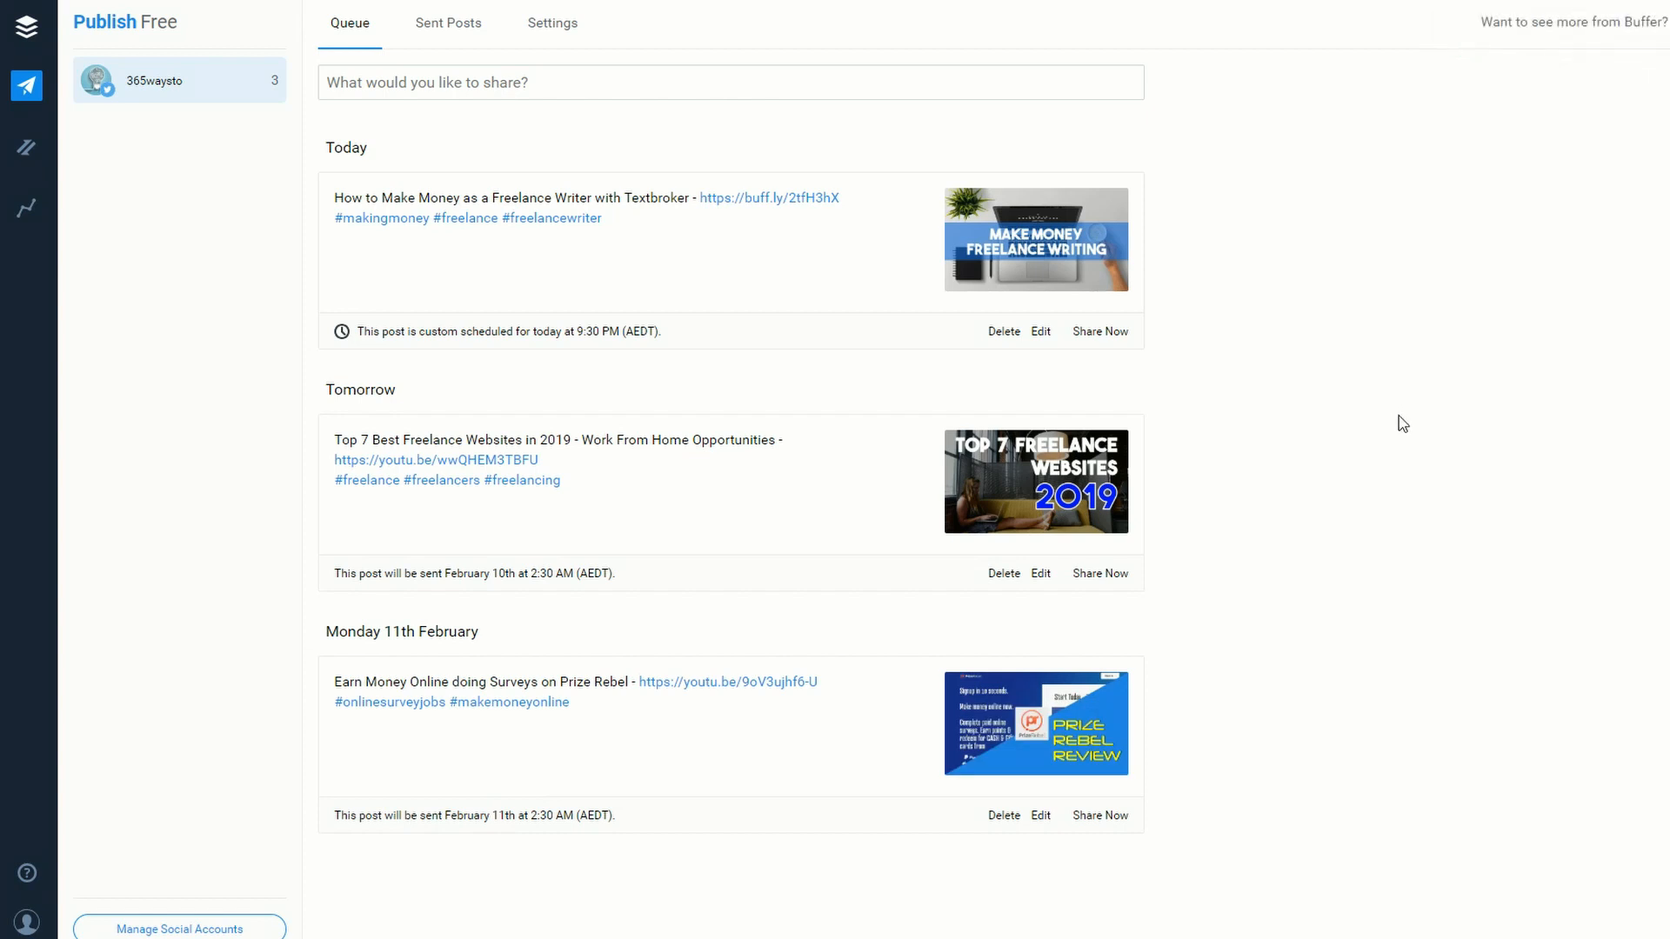
mouse_move(1390, 403)
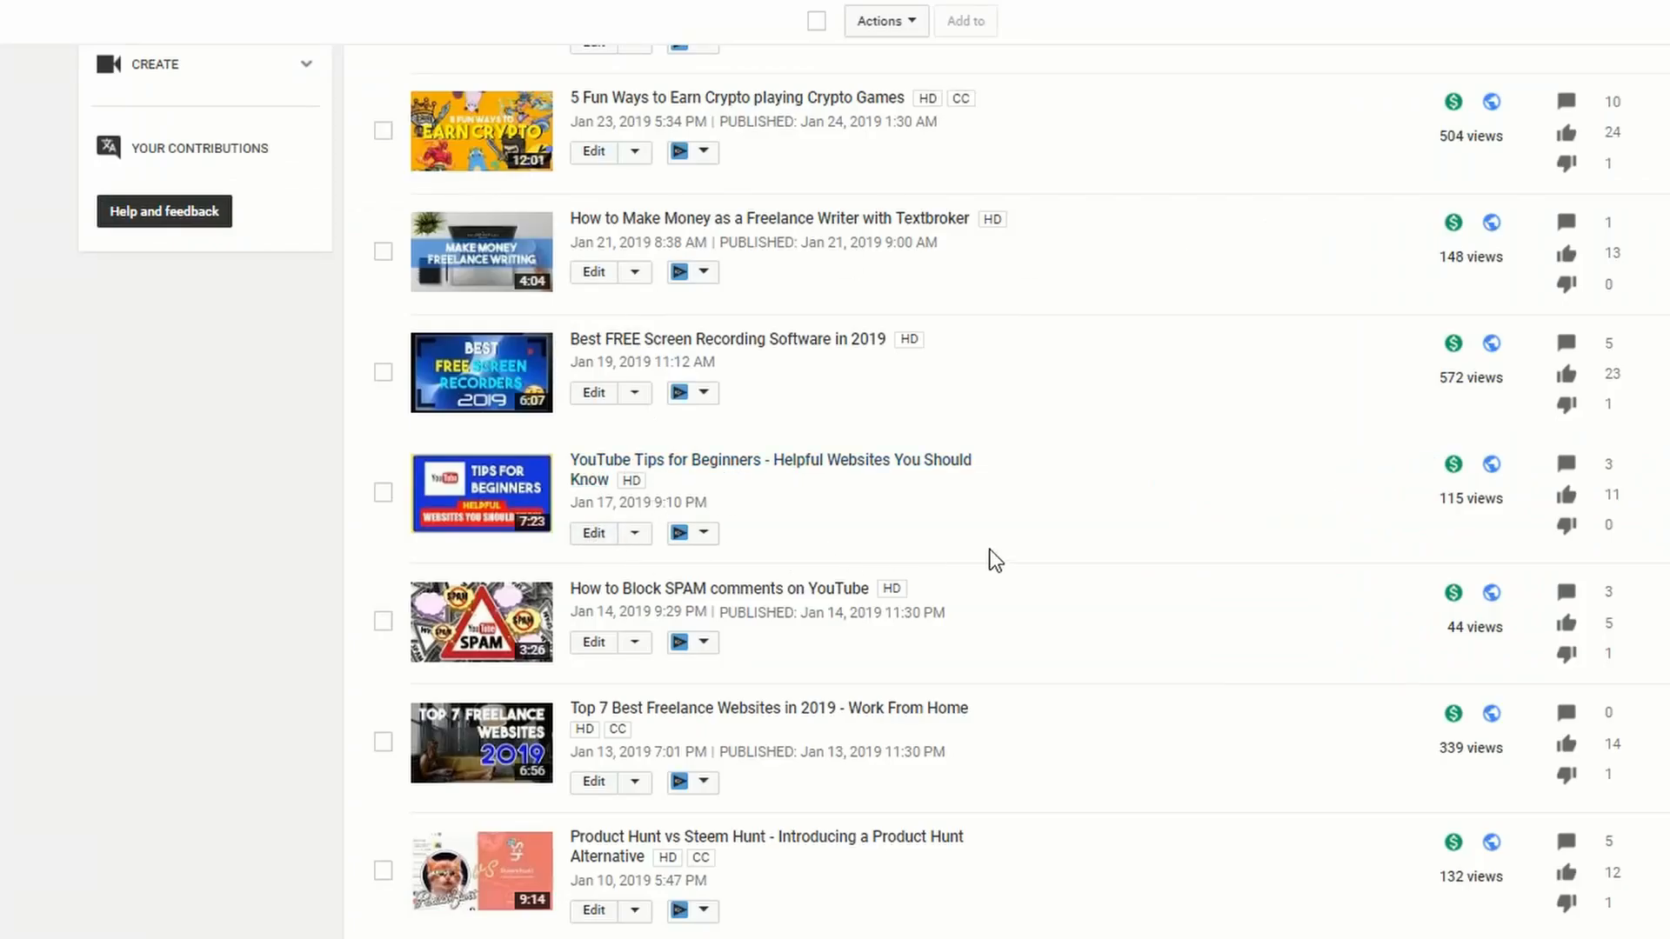
mouse_move(999, 555)
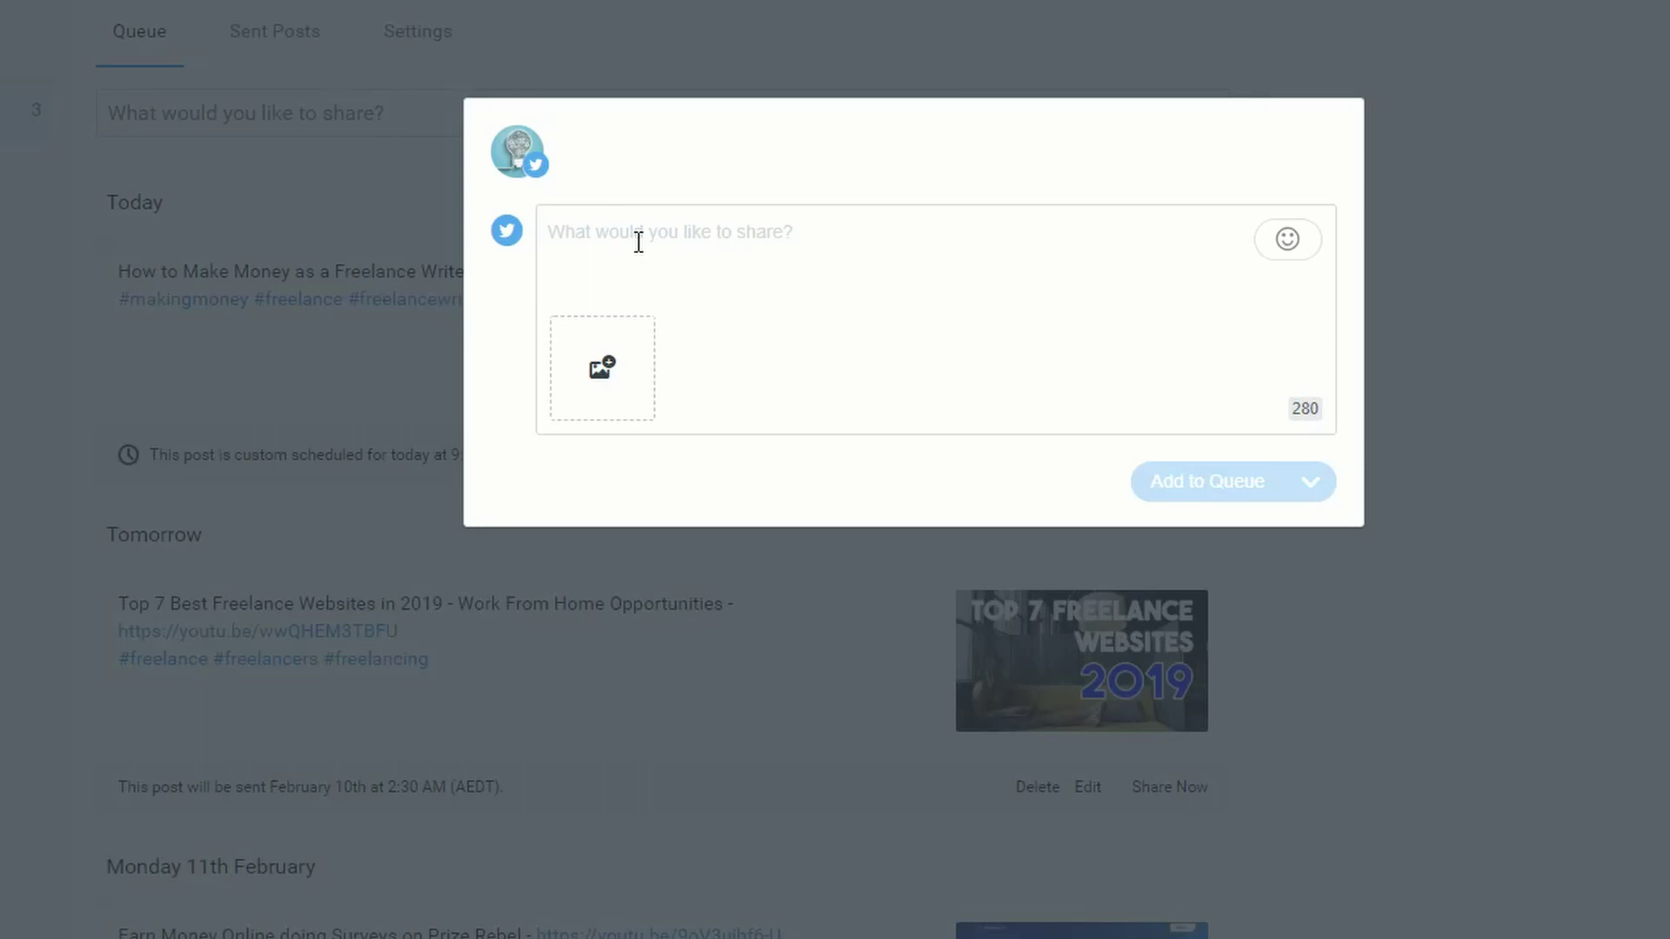
Add the youtu.be/0Ixf0hULkZc link with its thumbnail, titled 'YouTube Tips for Beginners - Helpful websites you should know'
text(https://youtu.be/0Ixf0hULkZc)
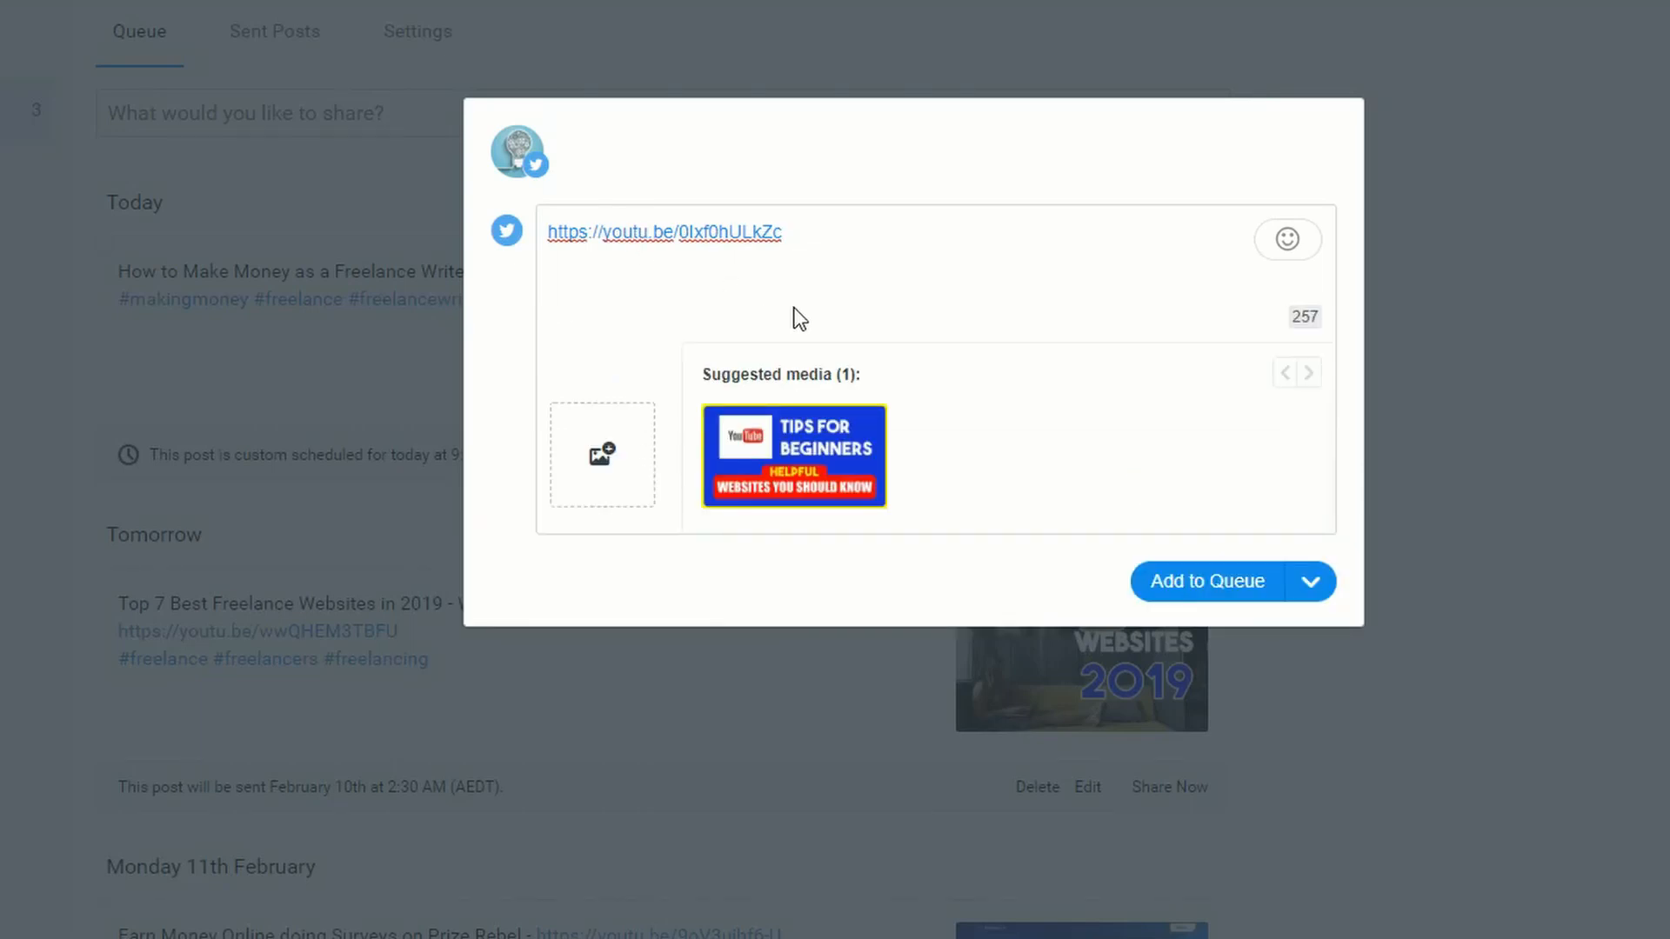
click(793, 456)
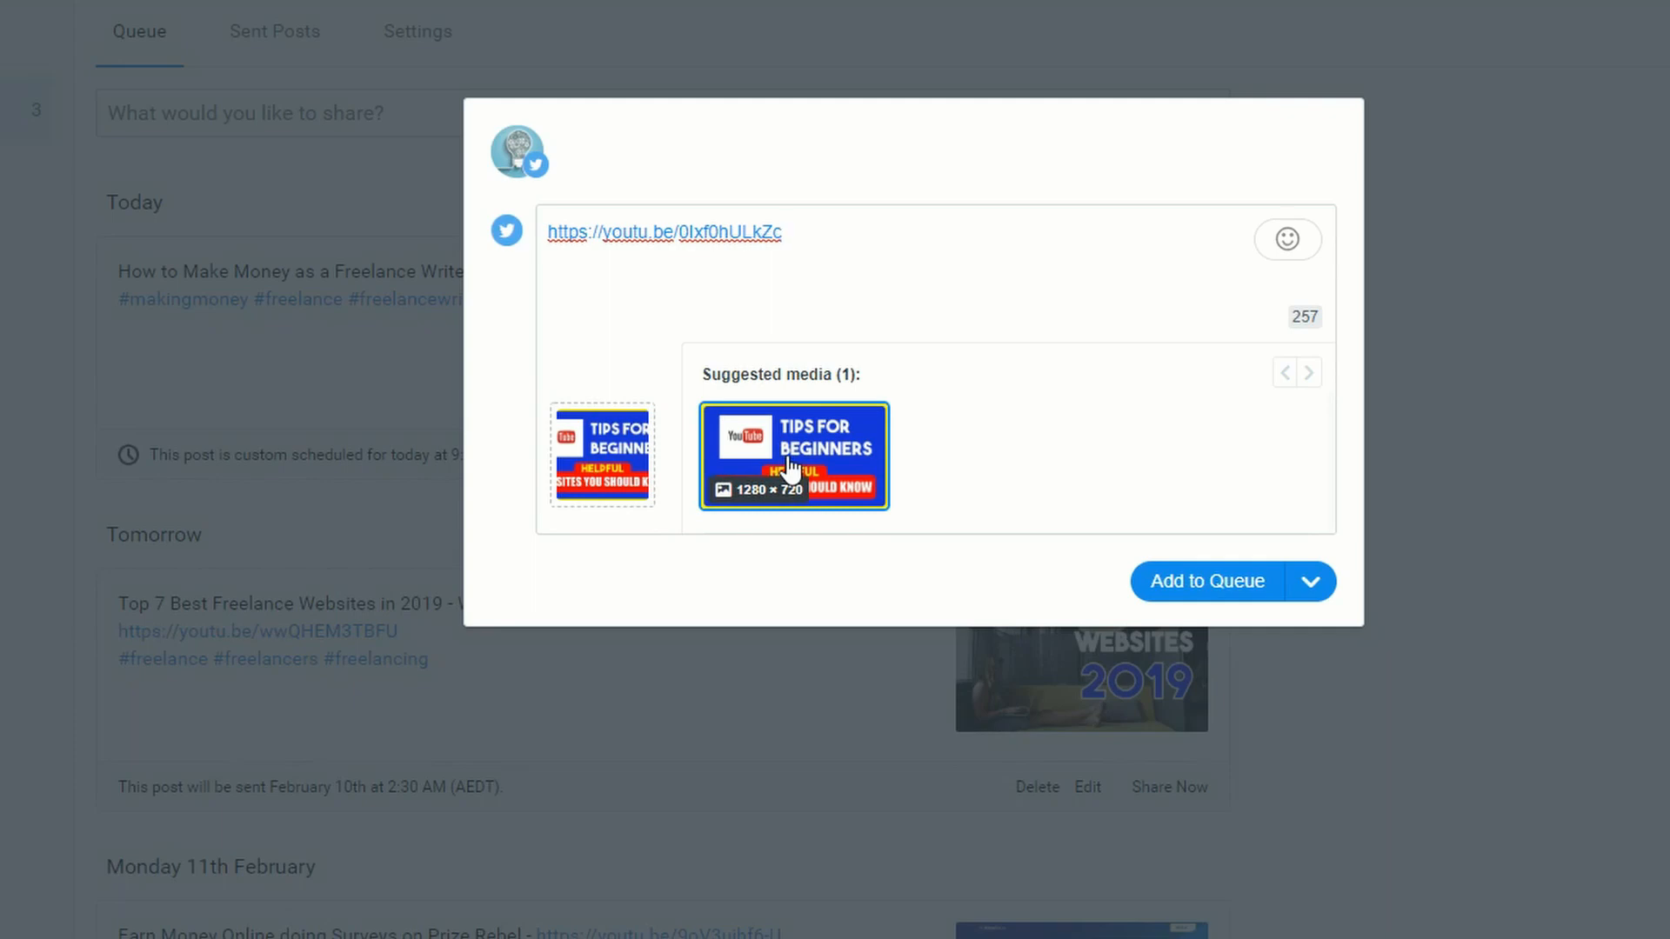
click(792, 456)
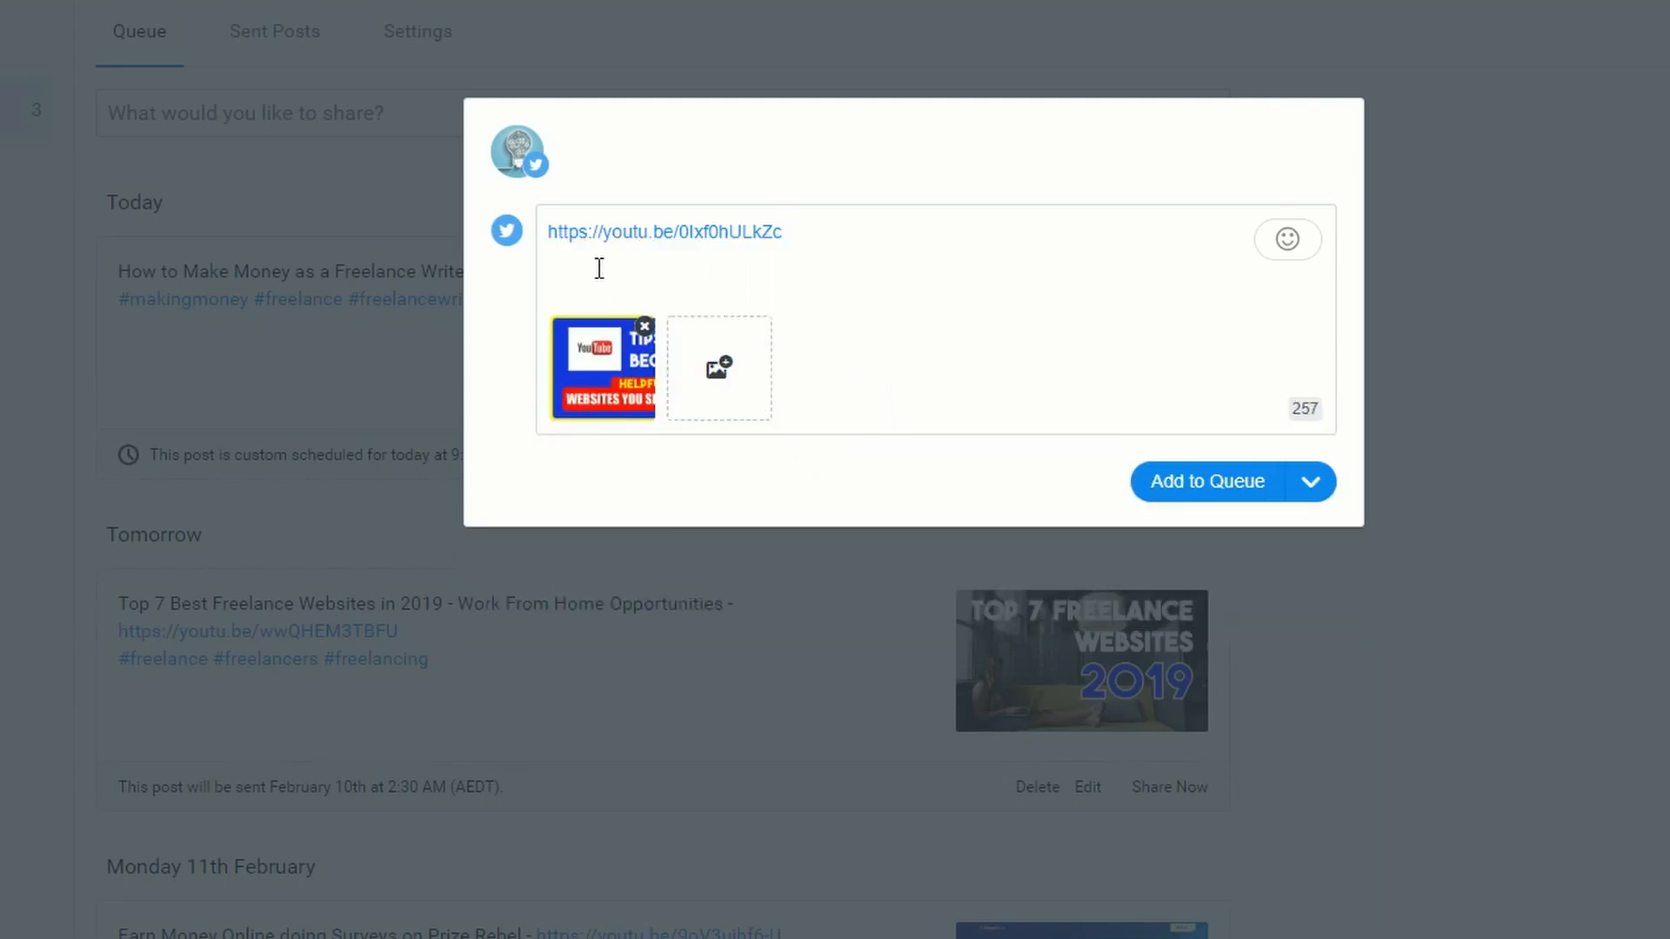
text(YouTube Tips for Beginners - Helpful websites you should know -)
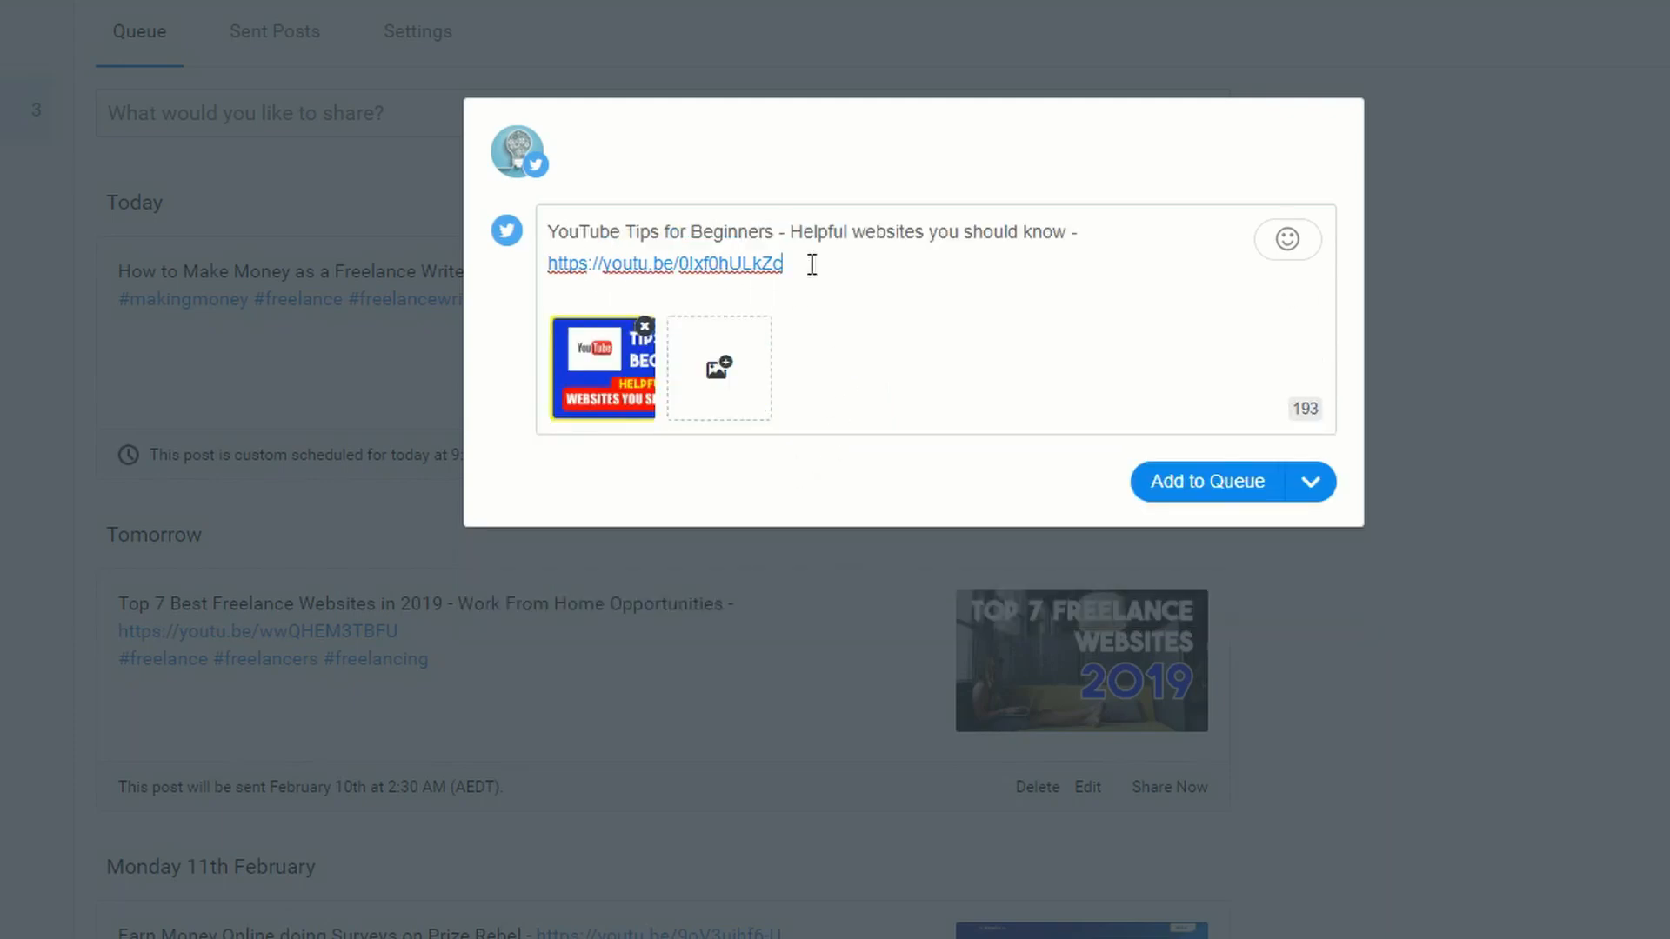
Add the #youtube hashtag on a new line below the link
key(Enter)
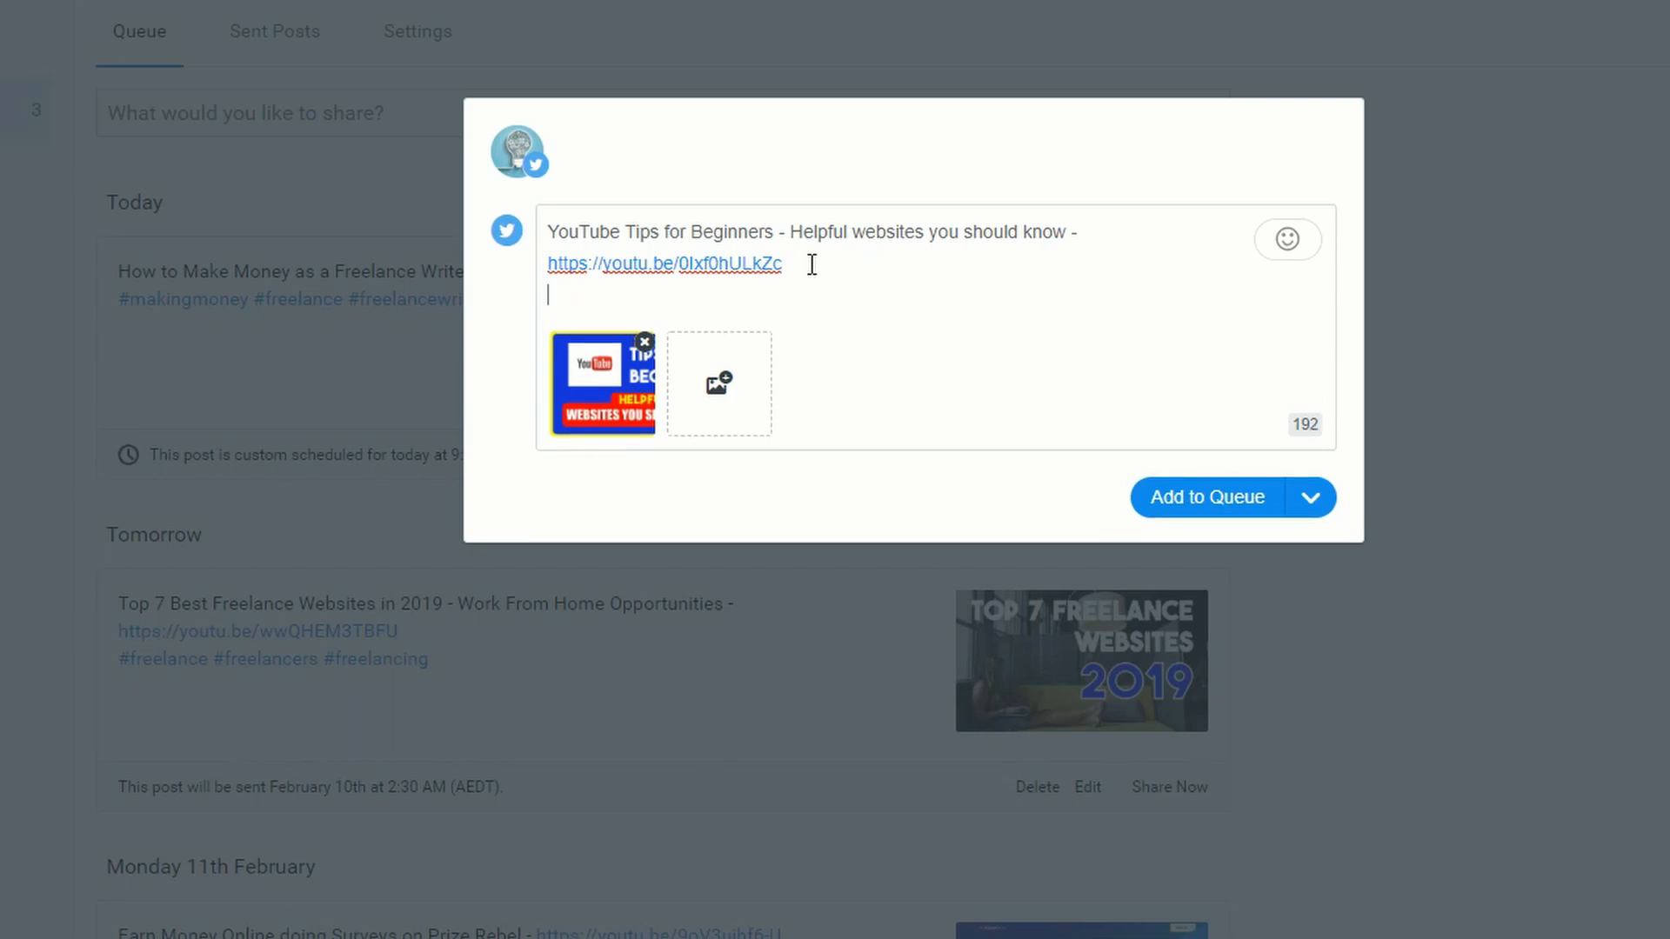
text(#)
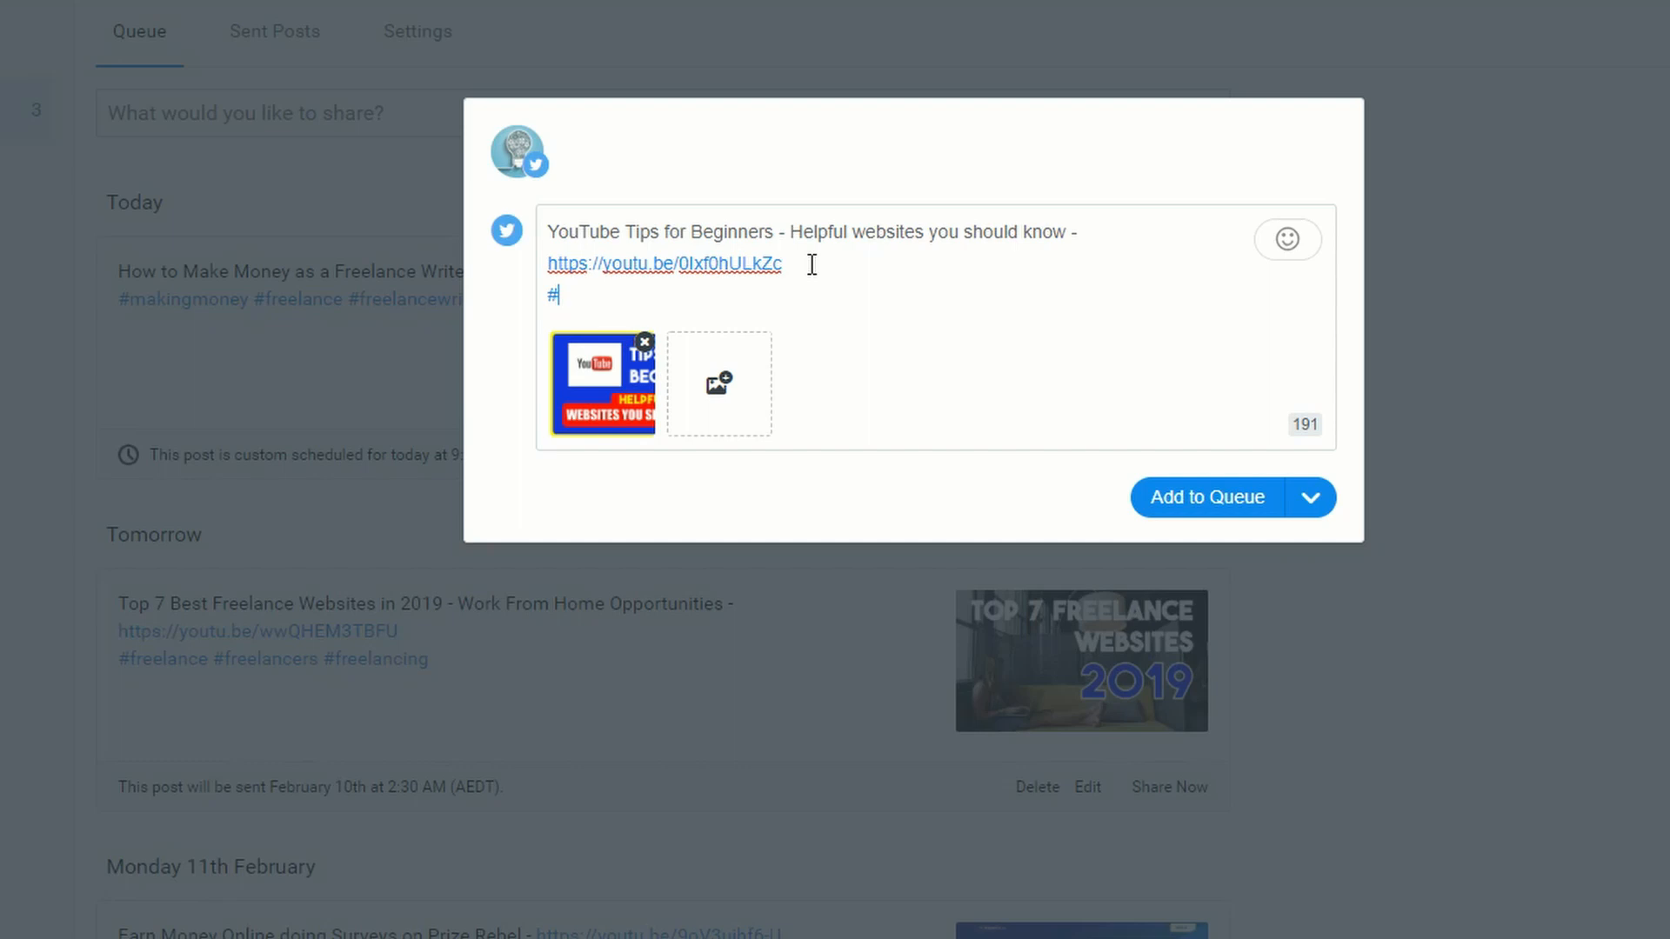
text(youtubers #youtube)
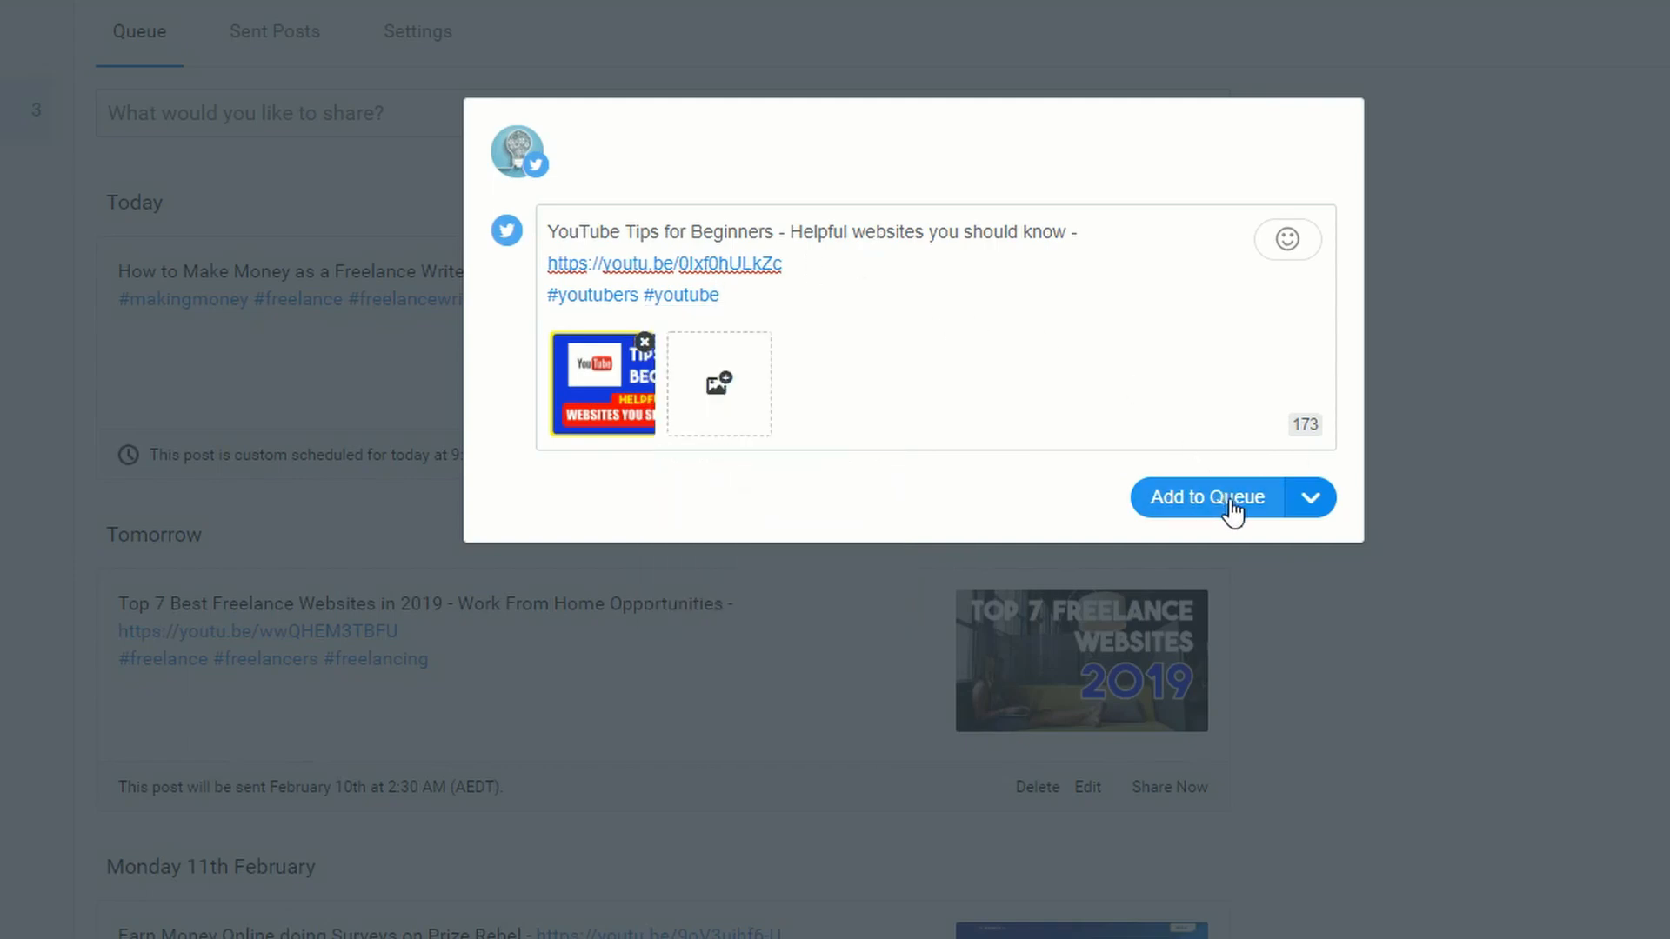
Queue the tweet, then check its February 12, 2:30 AM schedule in the date picker
click(1207, 497)
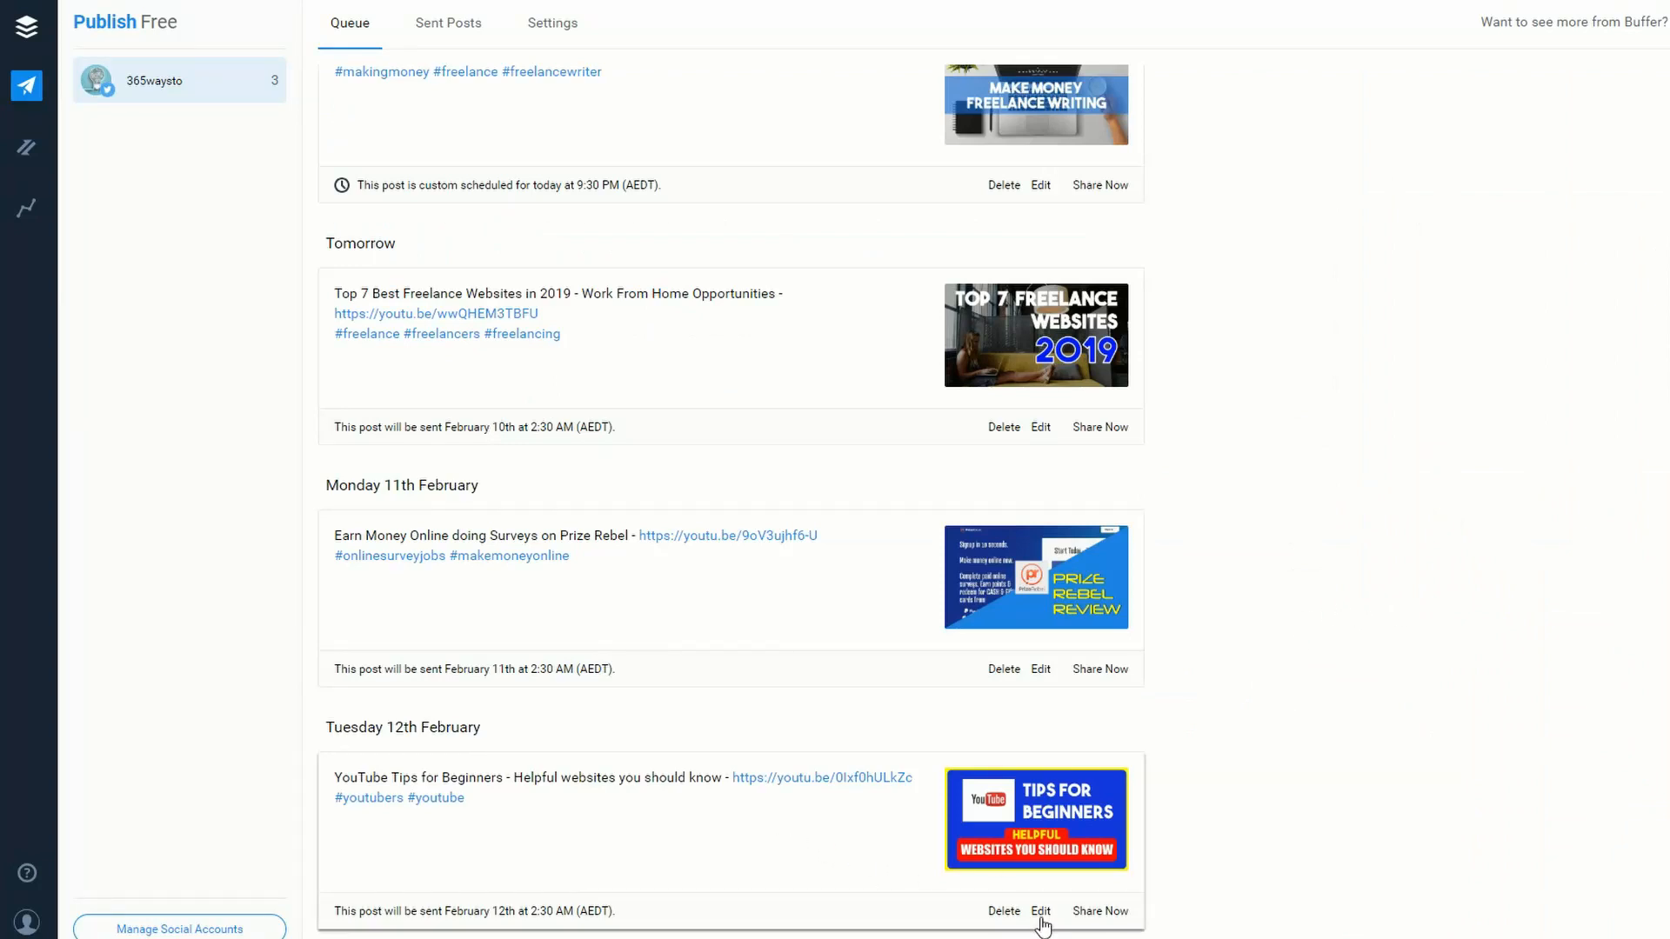
click(1041, 912)
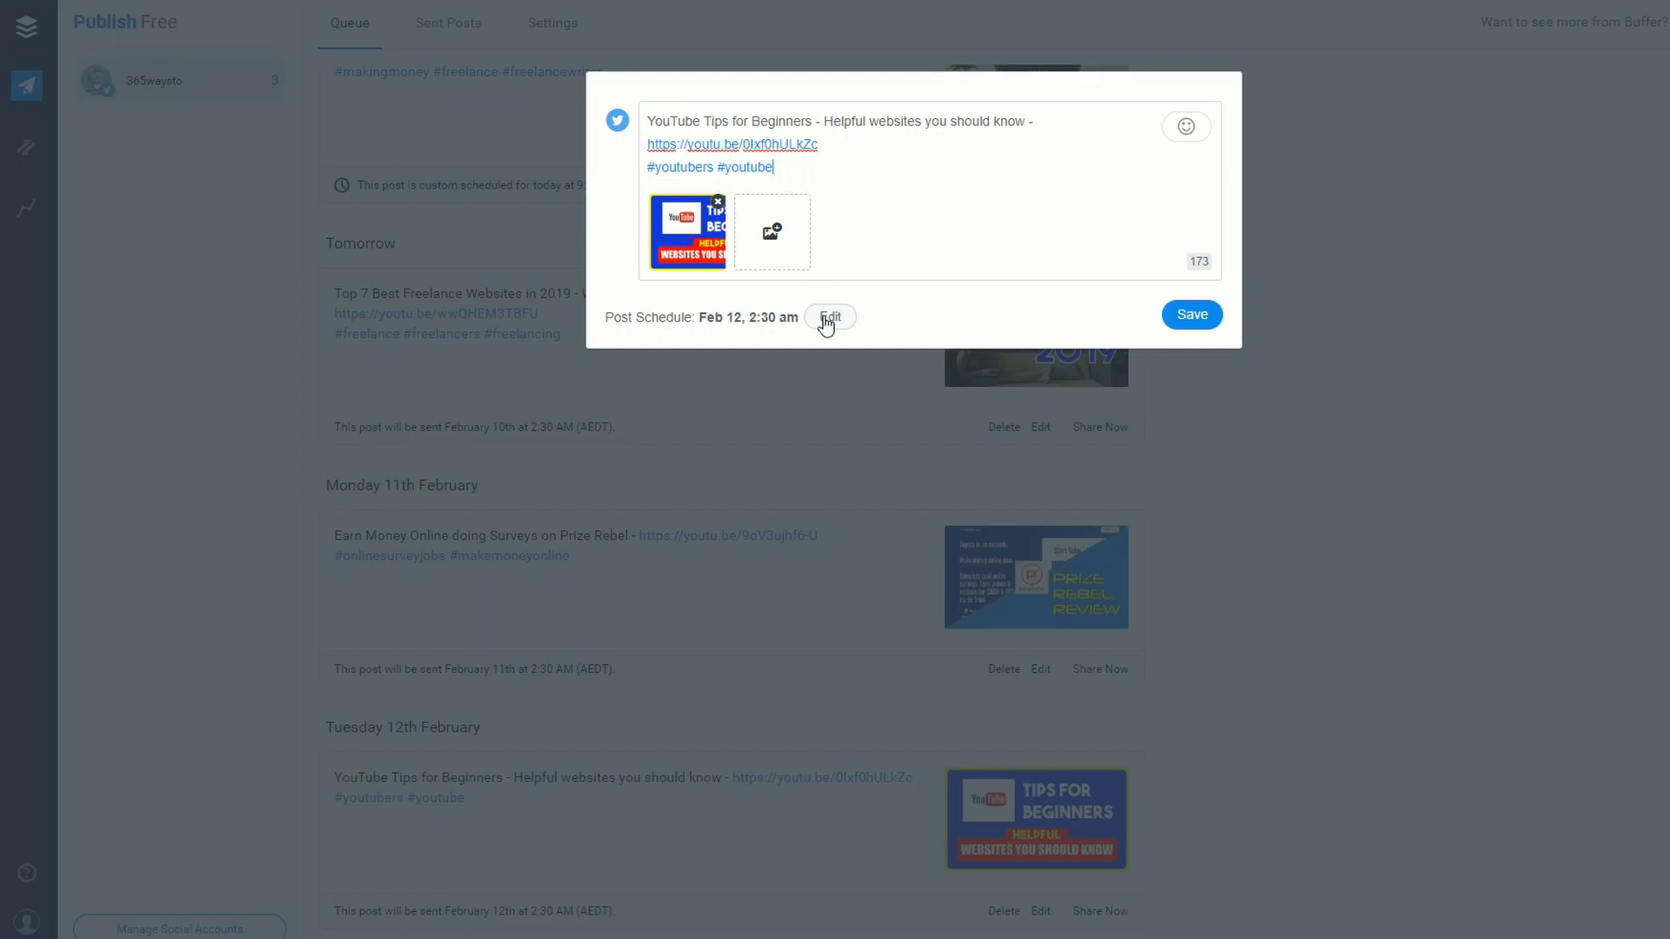
click(829, 317)
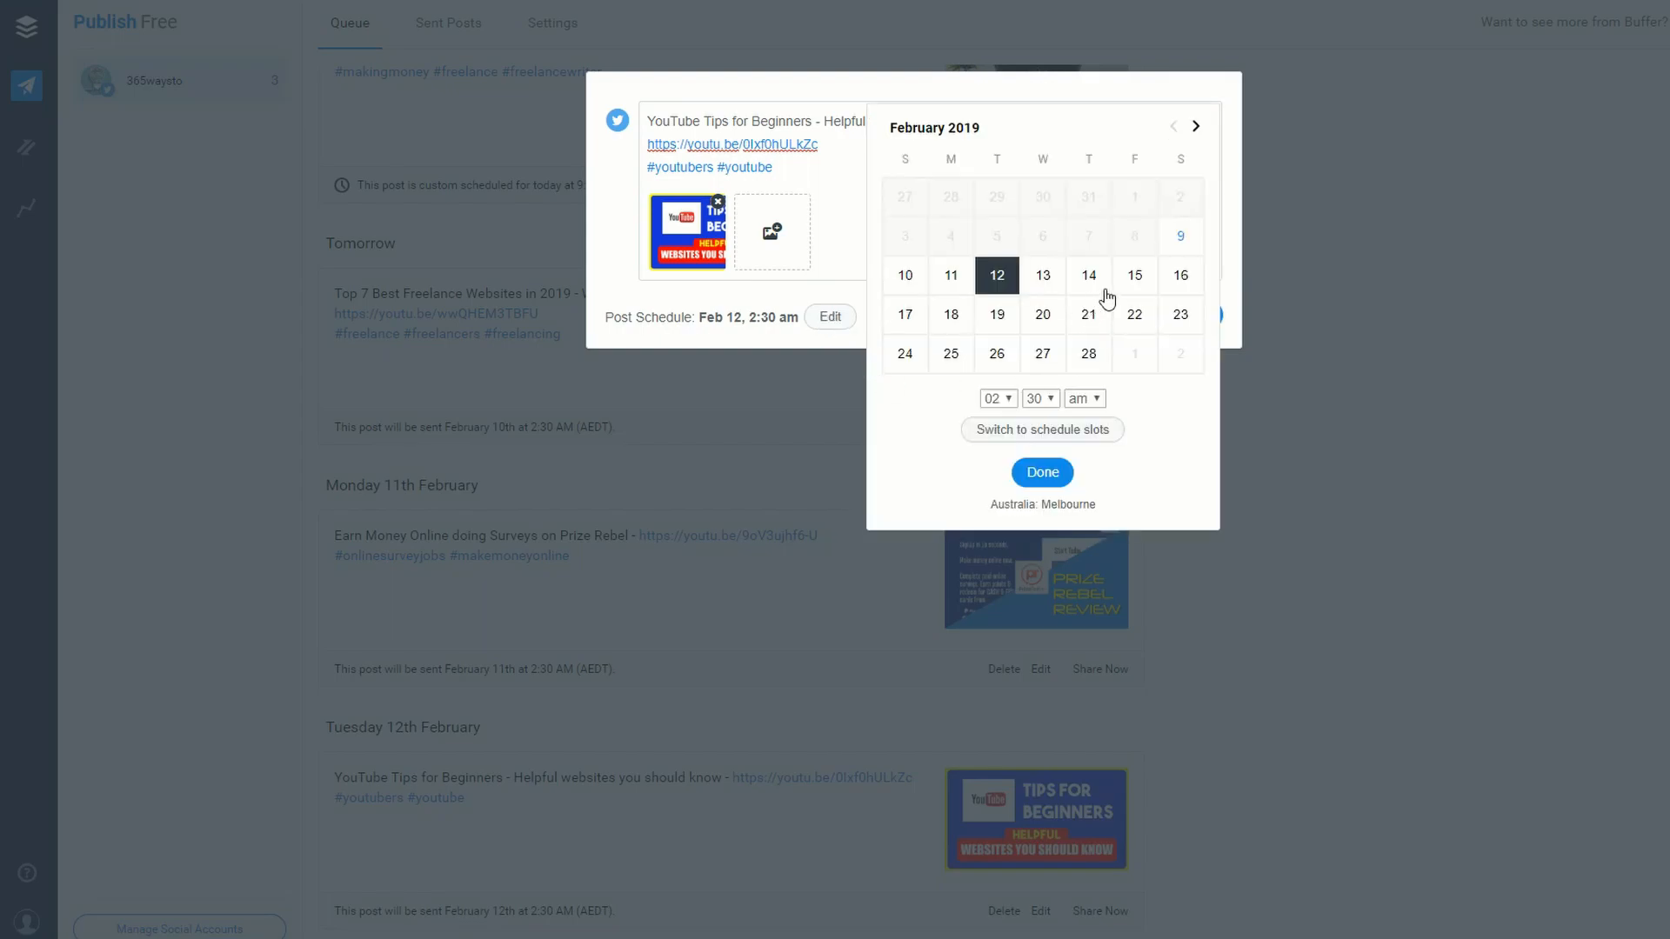
click(1042, 473)
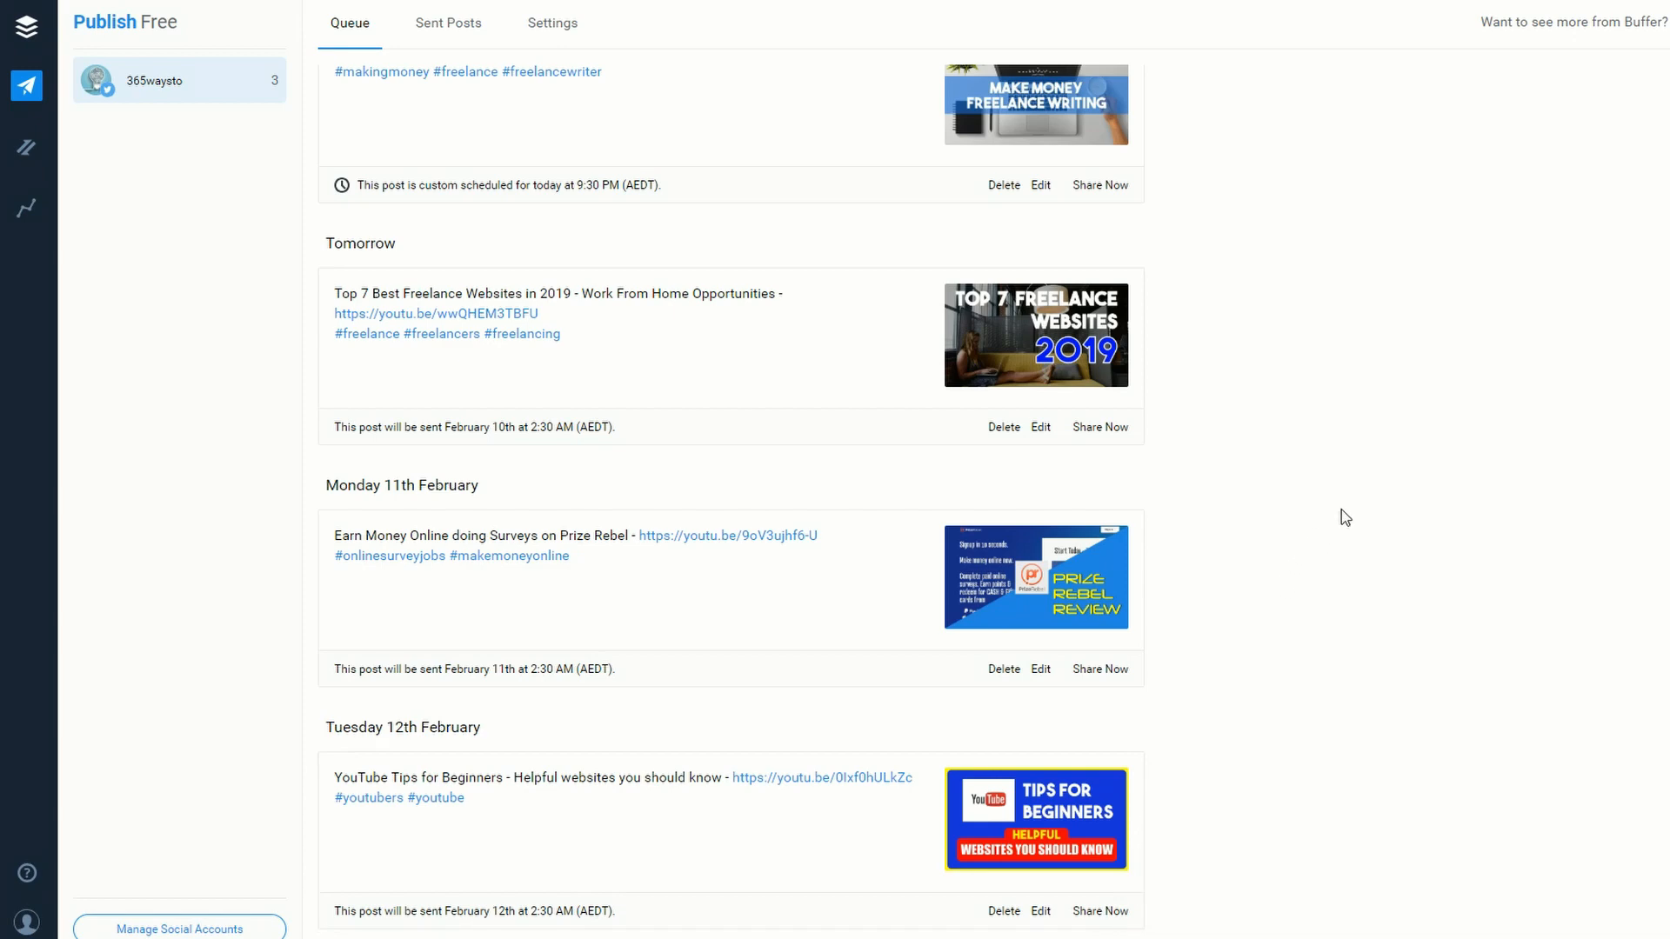
mouse_move(1280, 370)
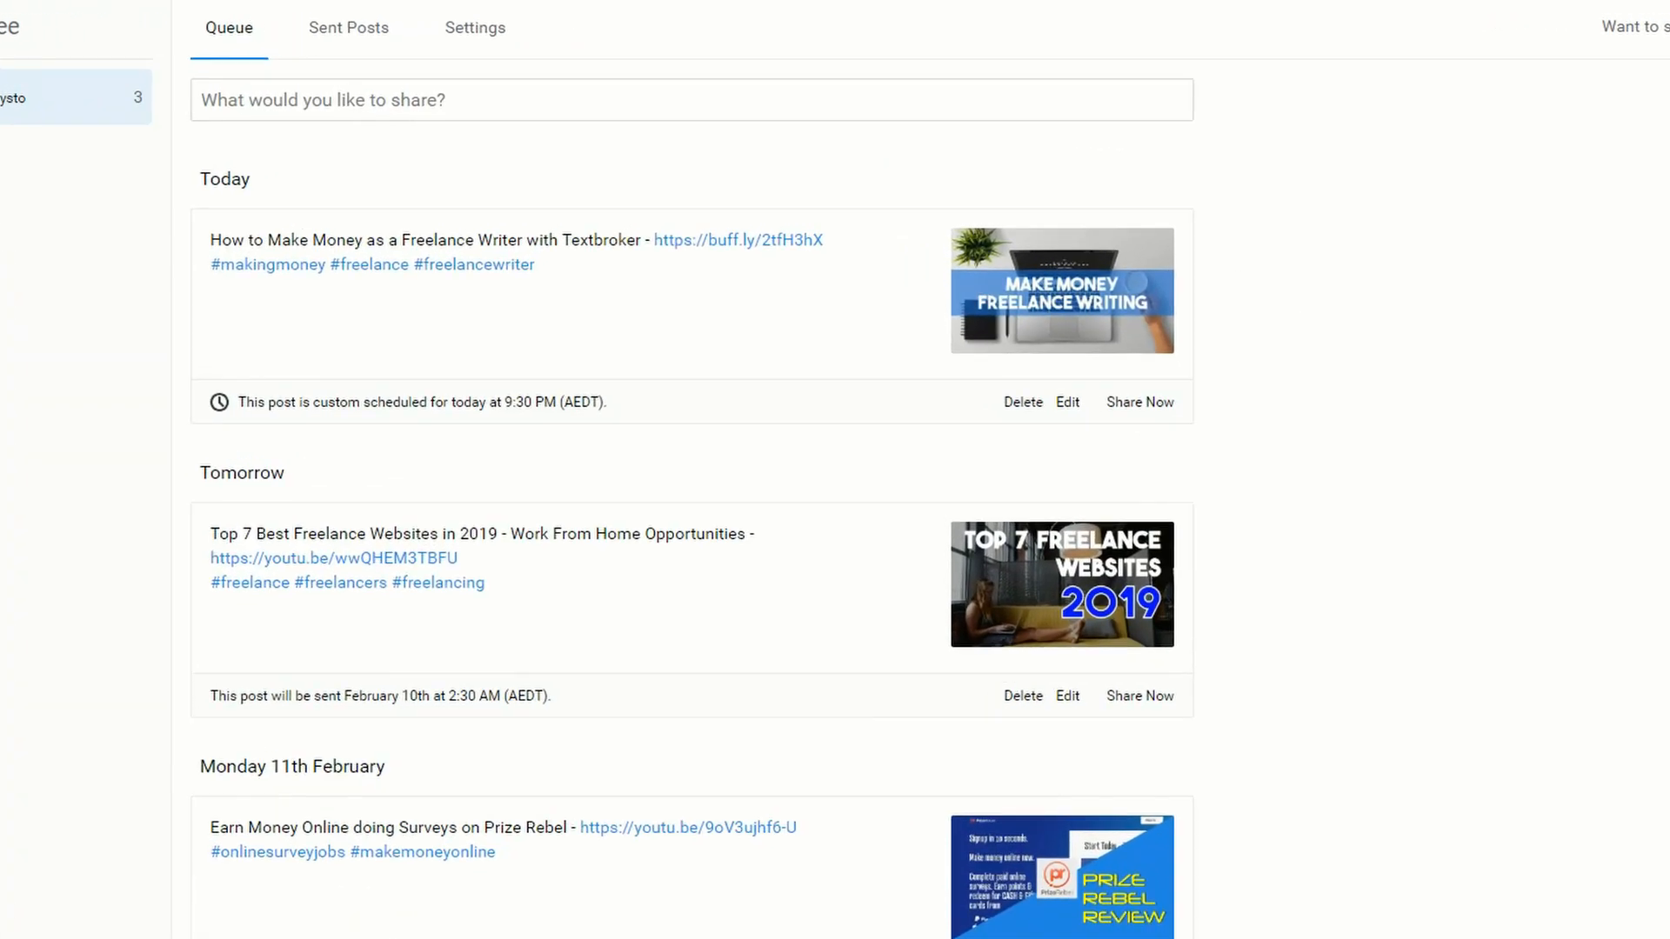
In Settings > Posting Schedule, add an Every Day 12:00 PM posting time
click(475, 27)
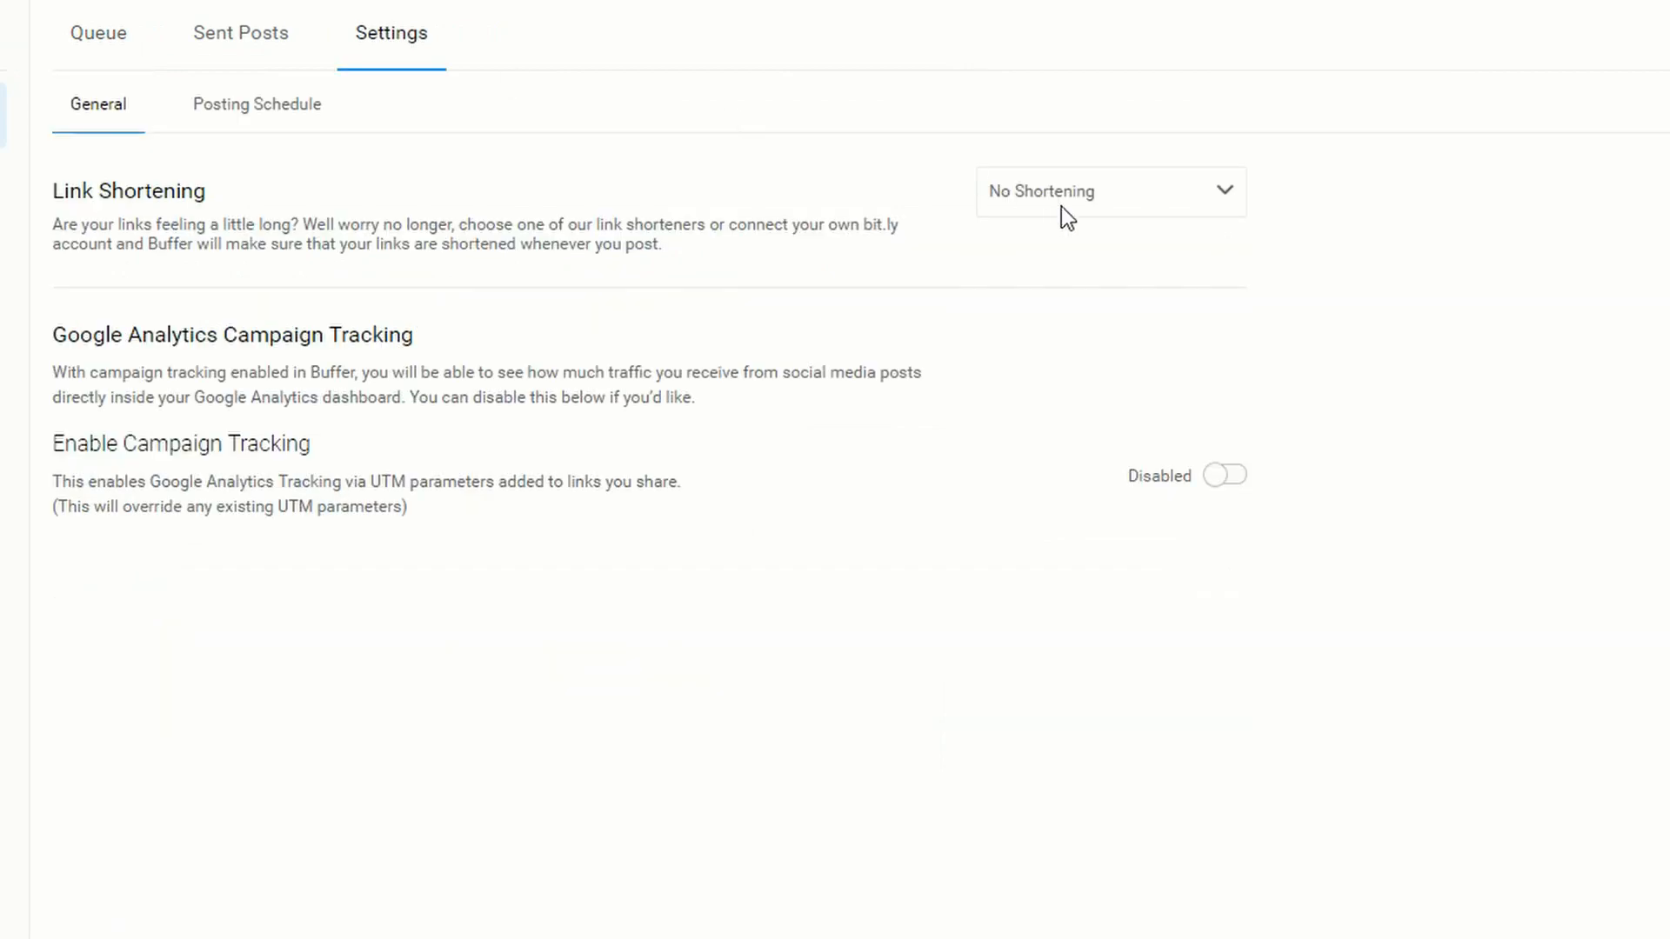
click(256, 104)
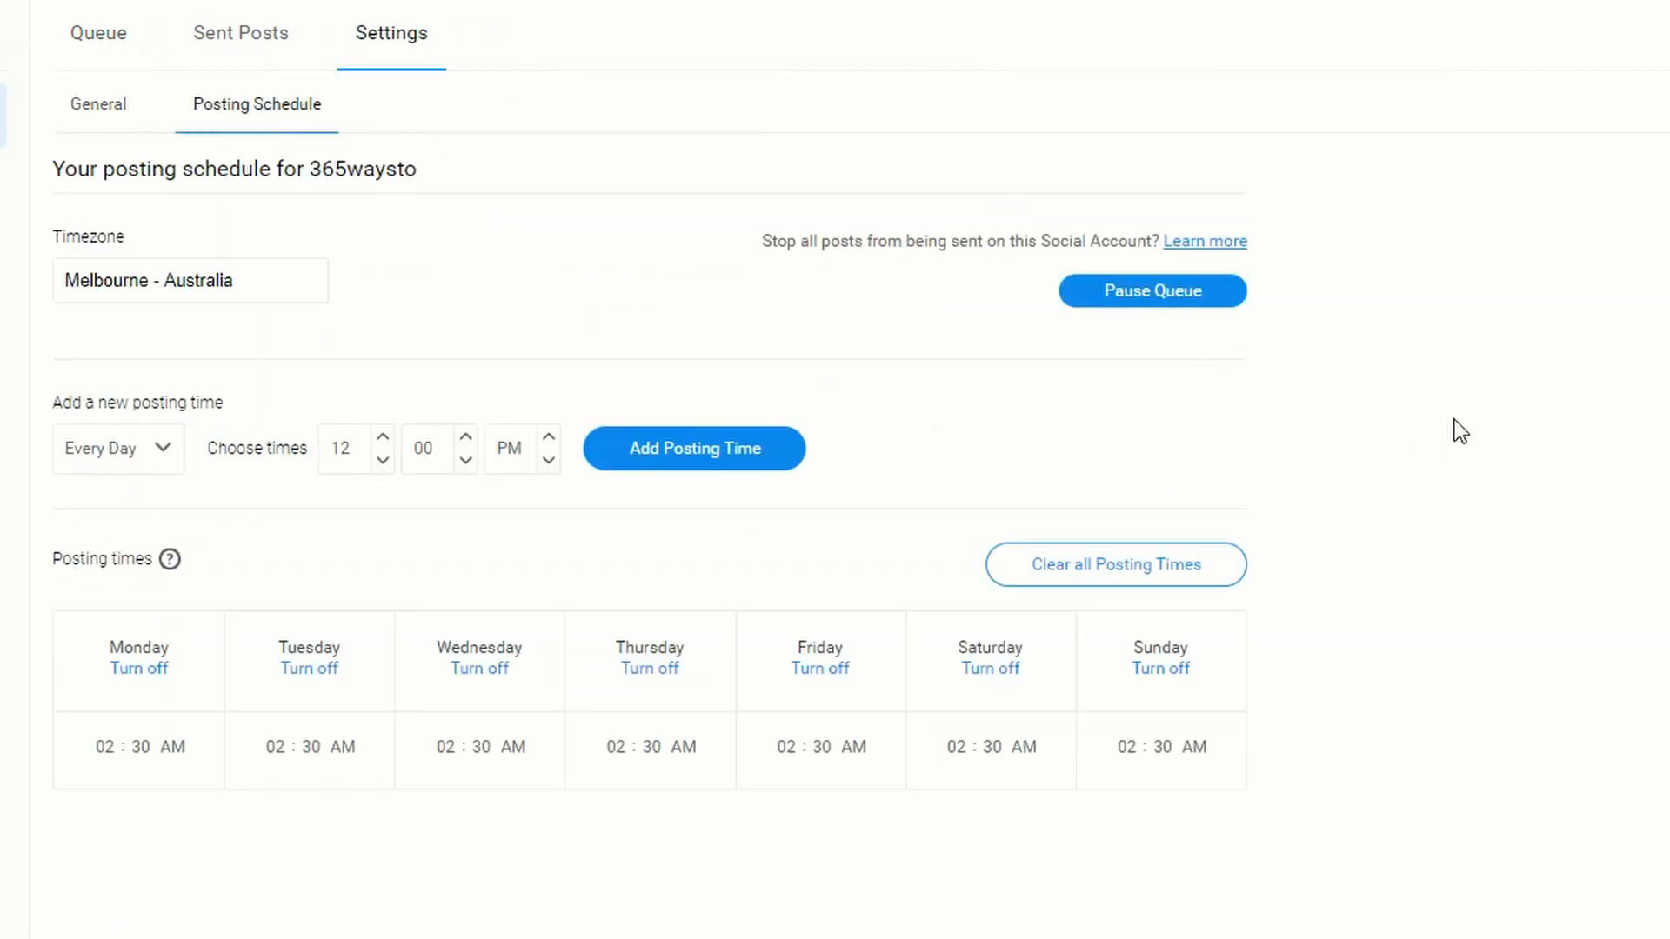
mouse_move(151, 832)
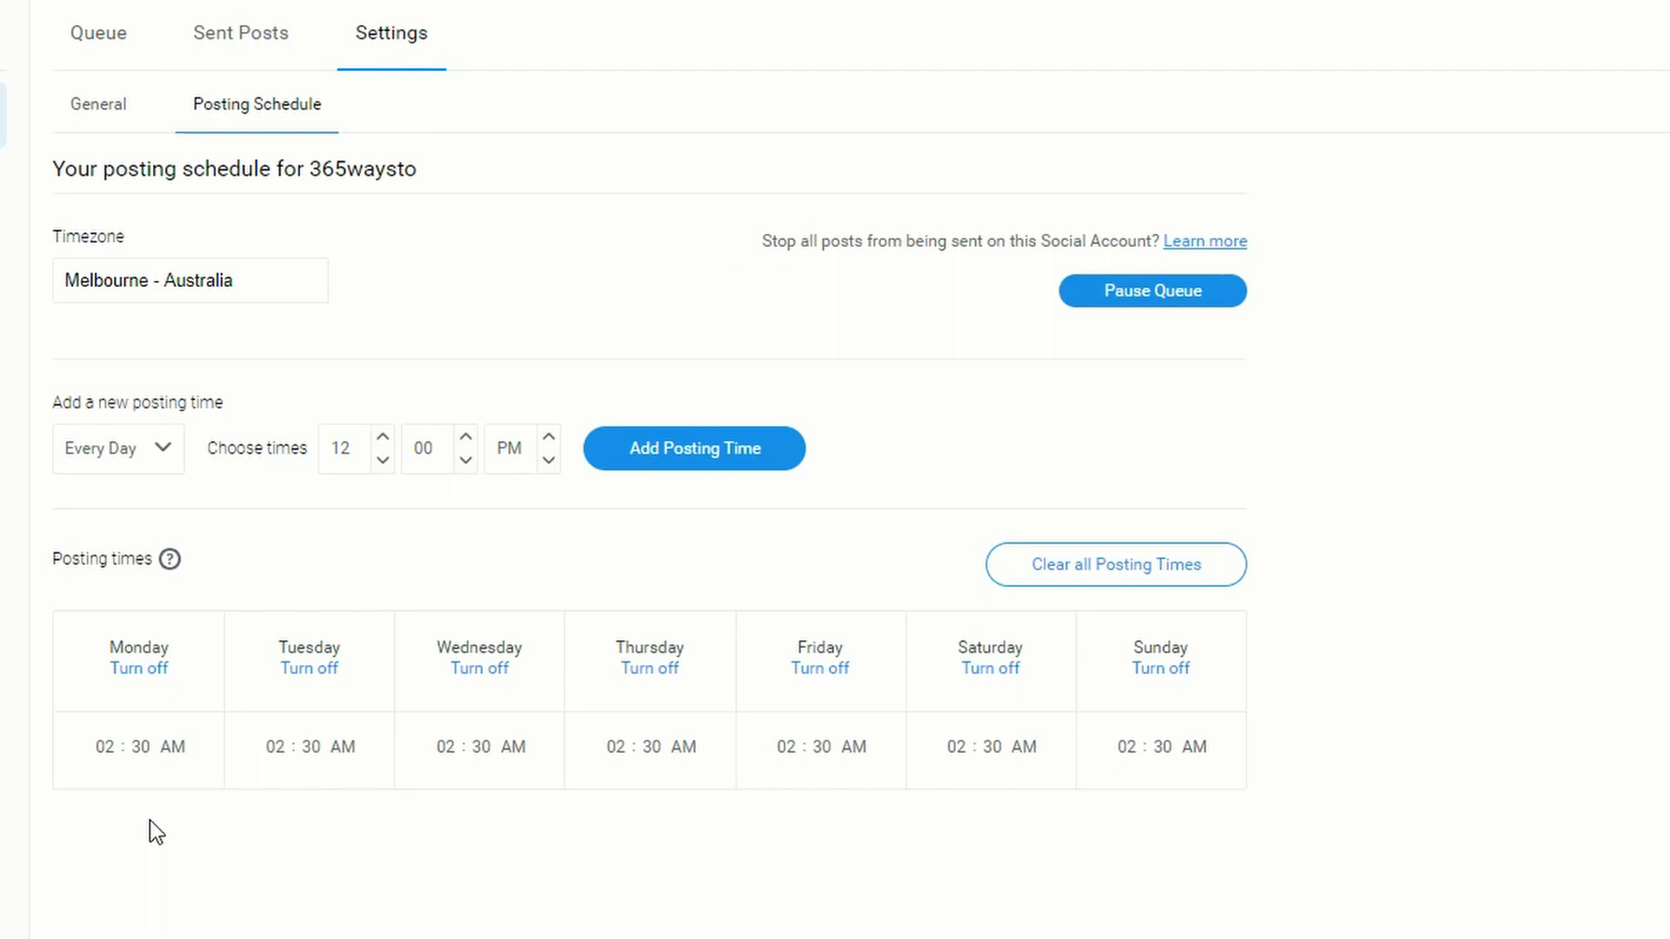
mouse_move(1458, 713)
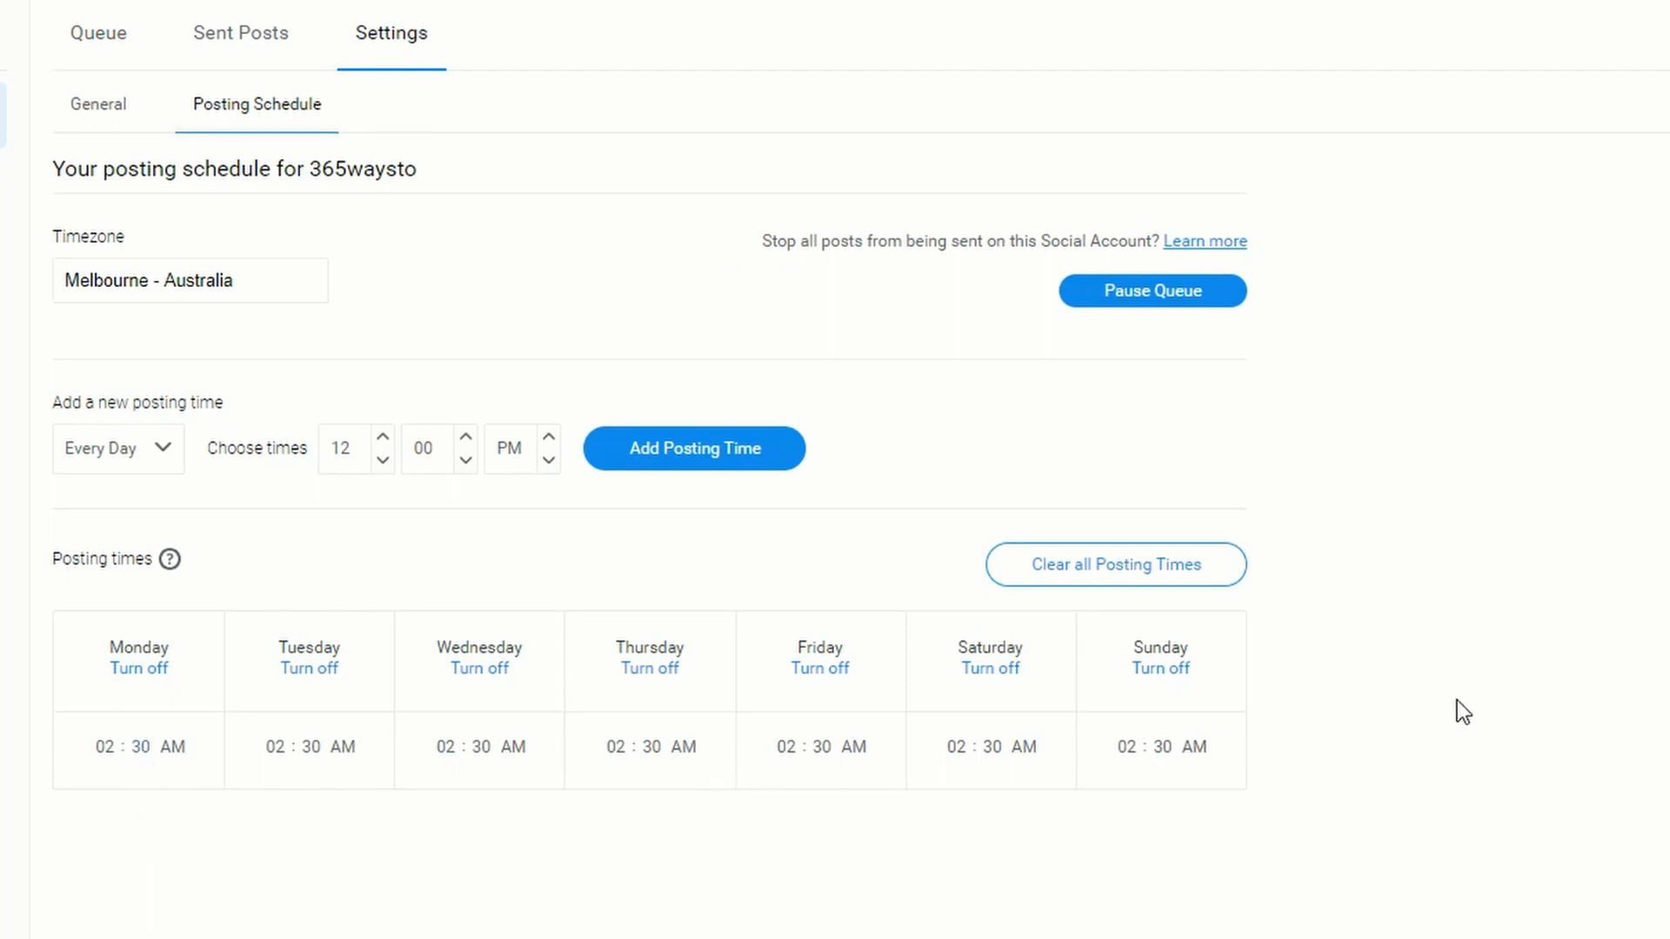
mouse_move(1305, 614)
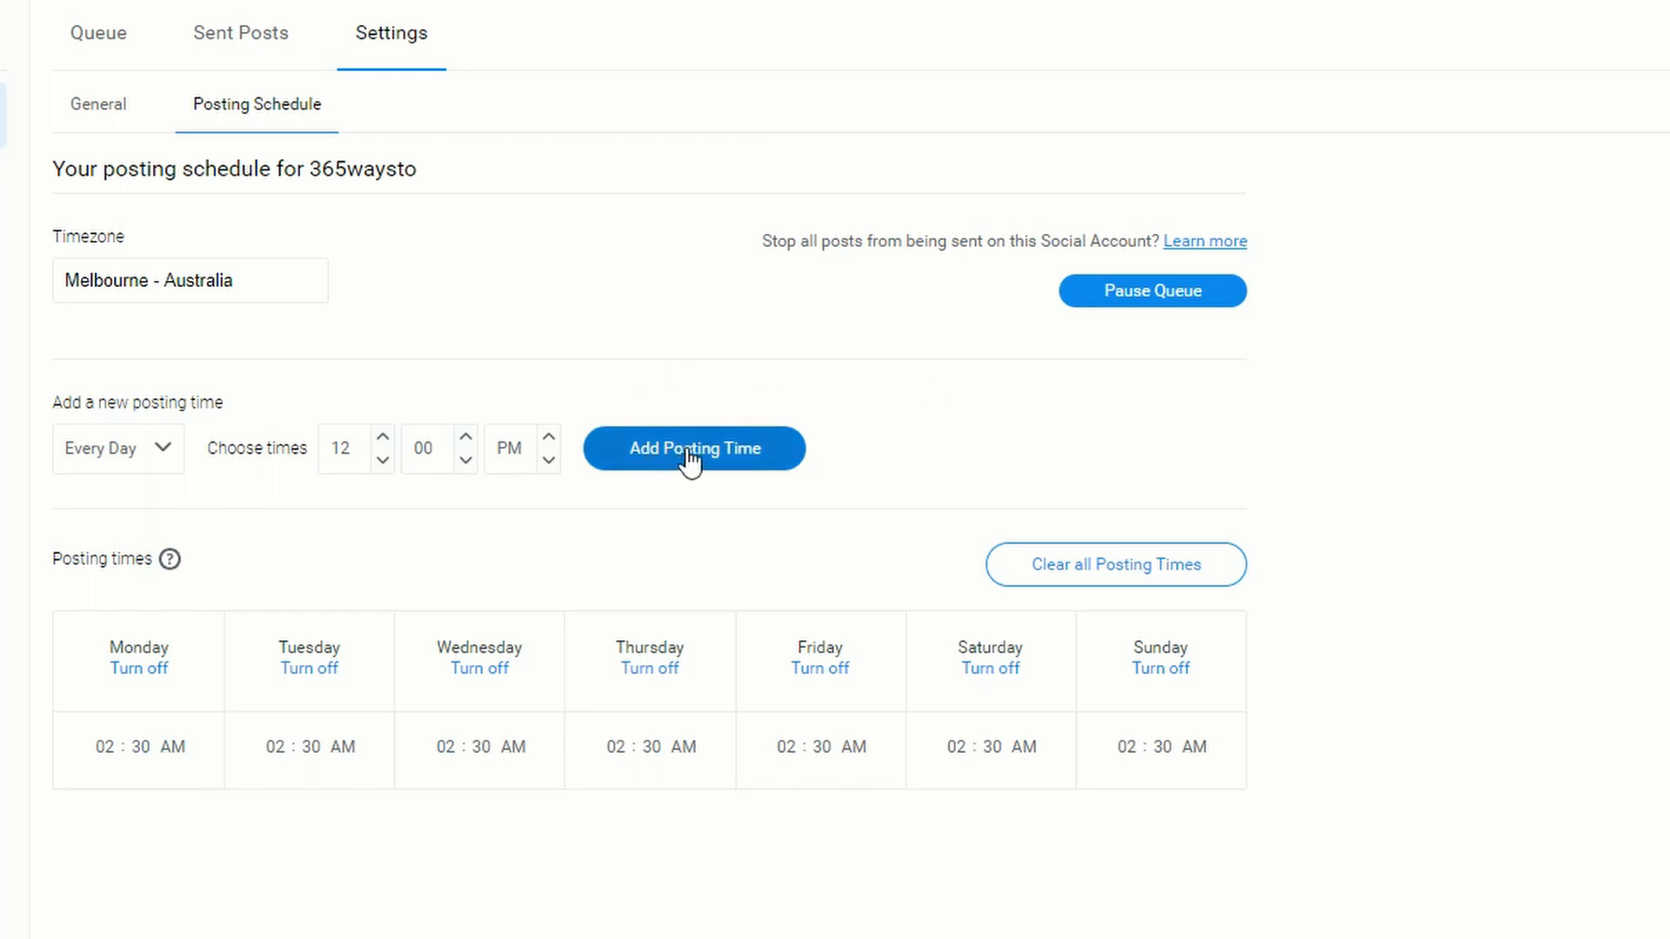
click(694, 448)
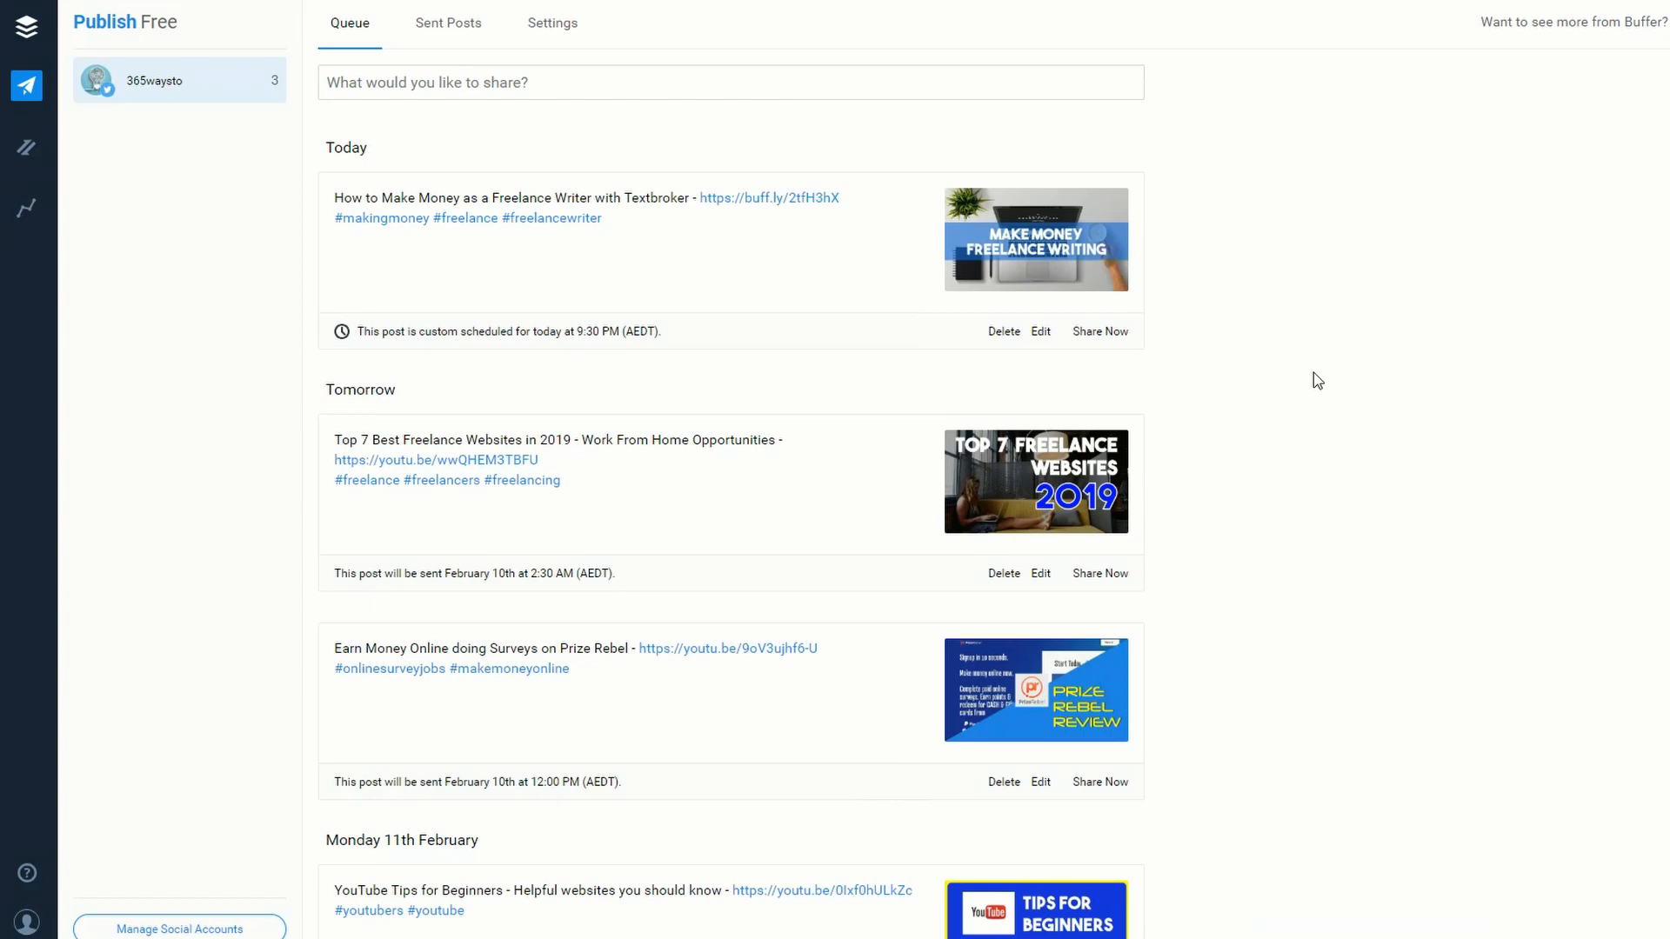
mouse_move(1321, 386)
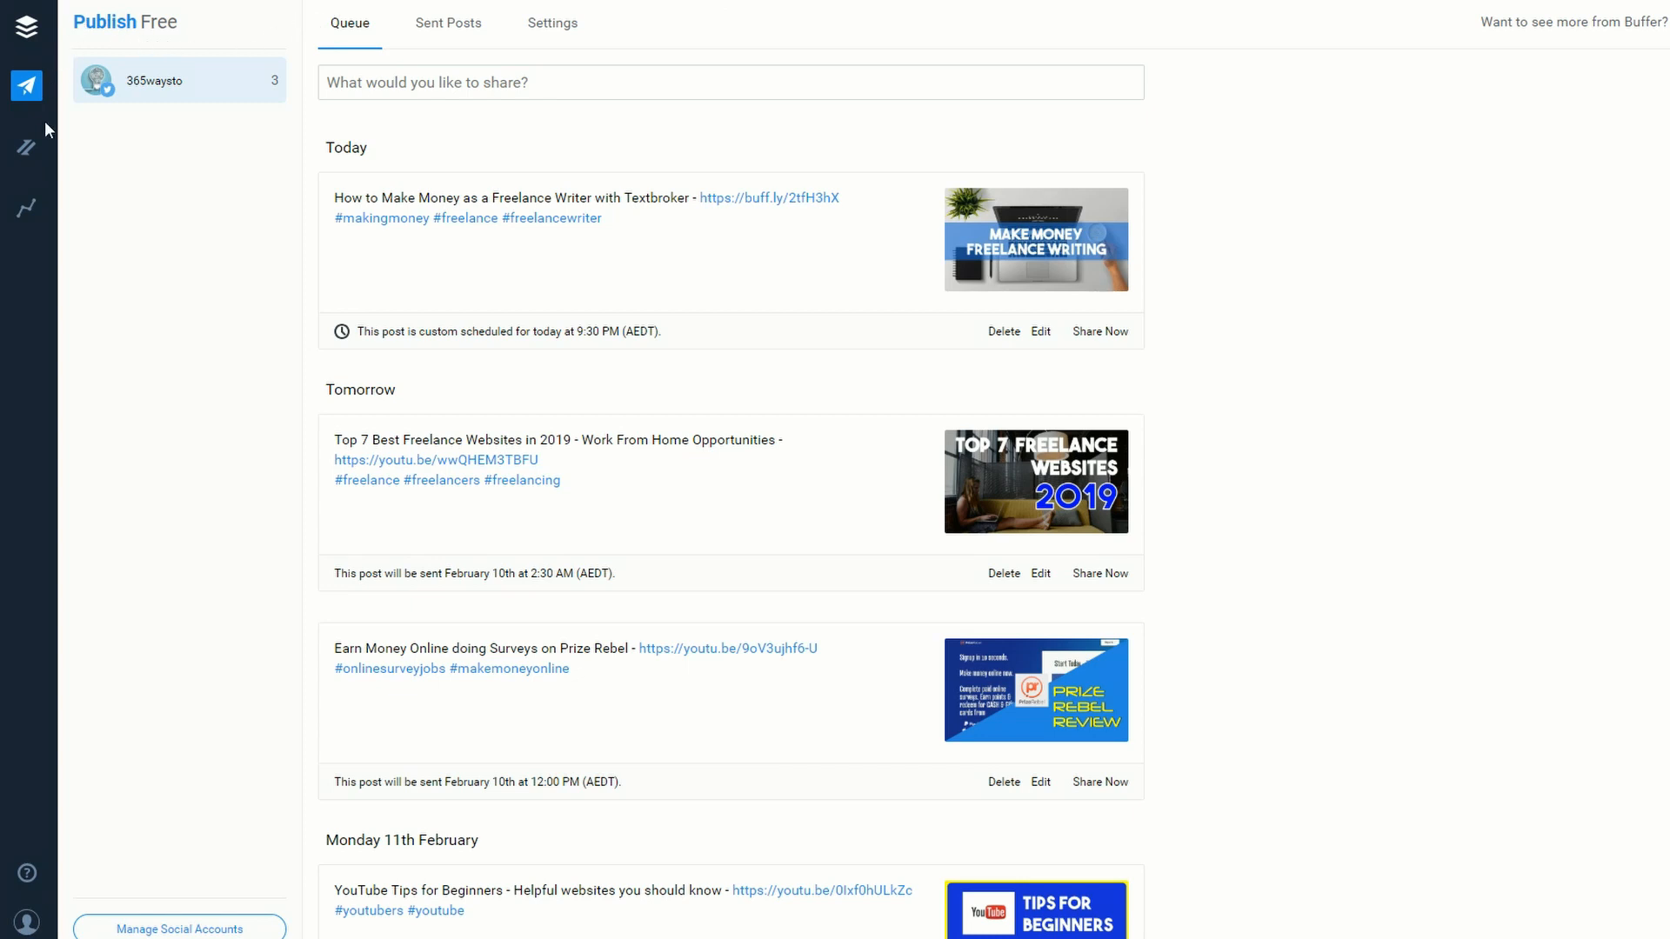
mouse_move(1429, 370)
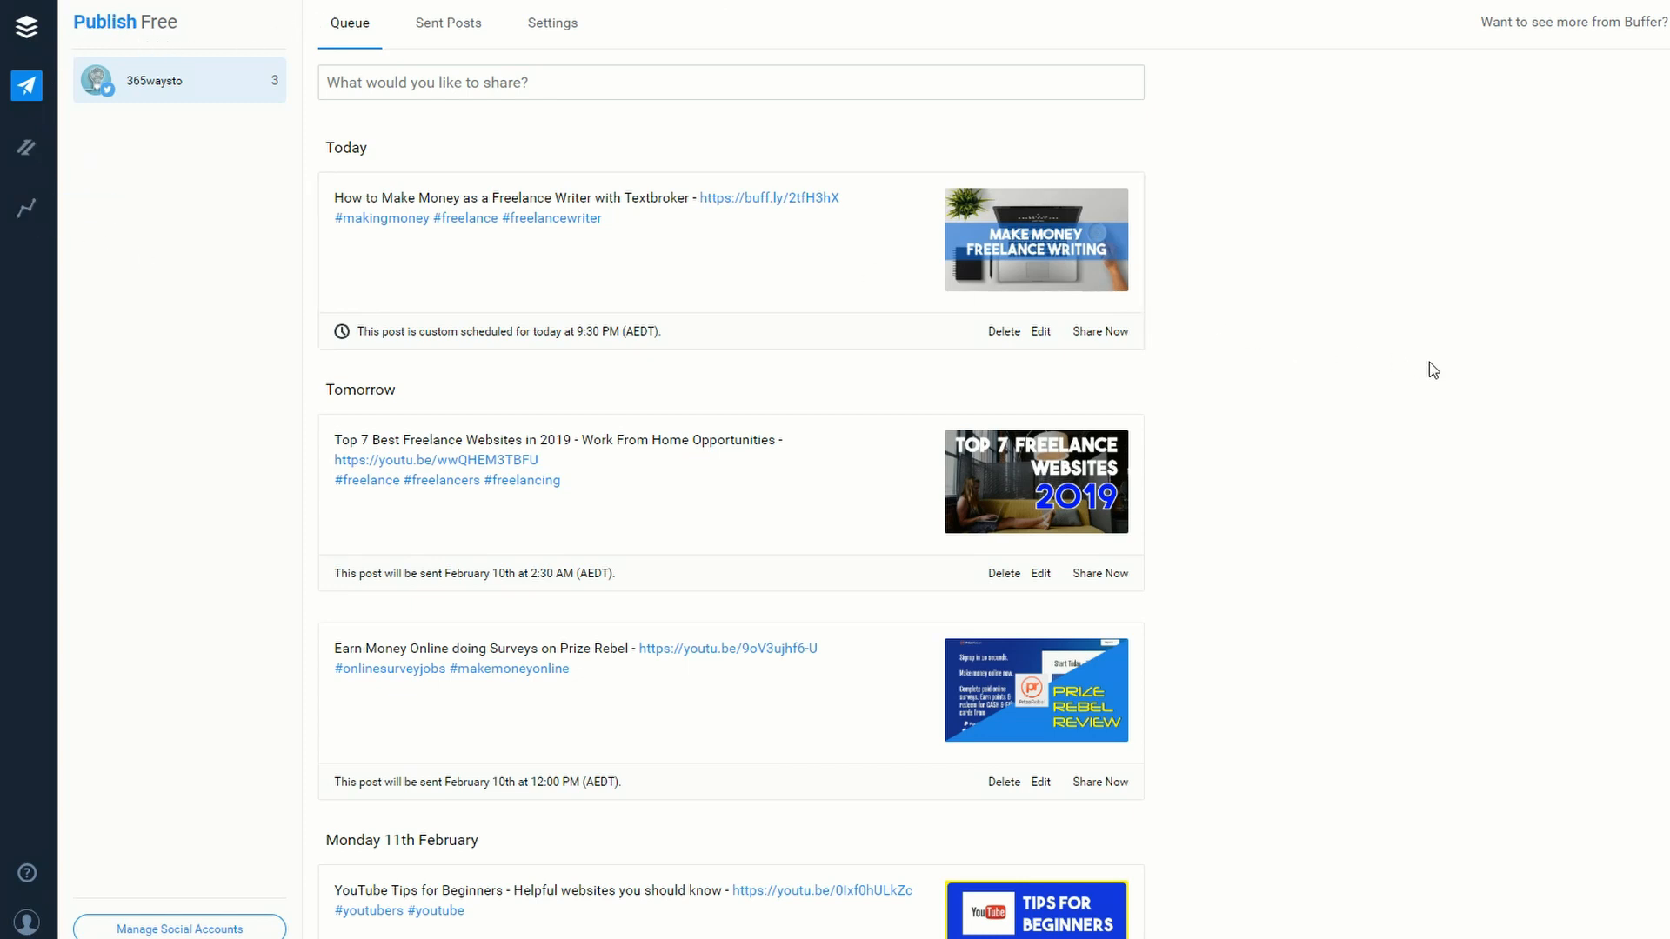